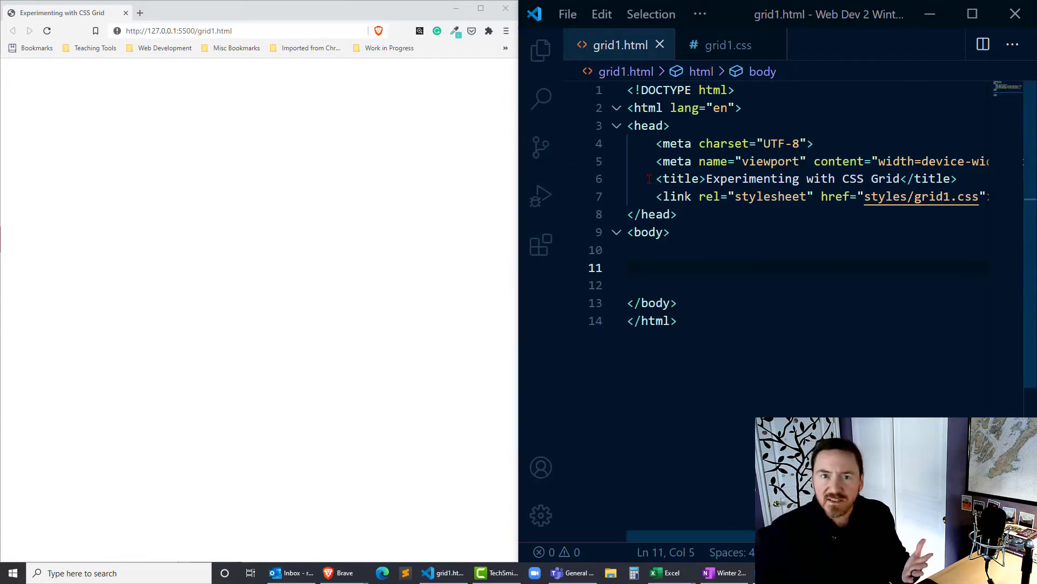
mouse_move(728, 44)
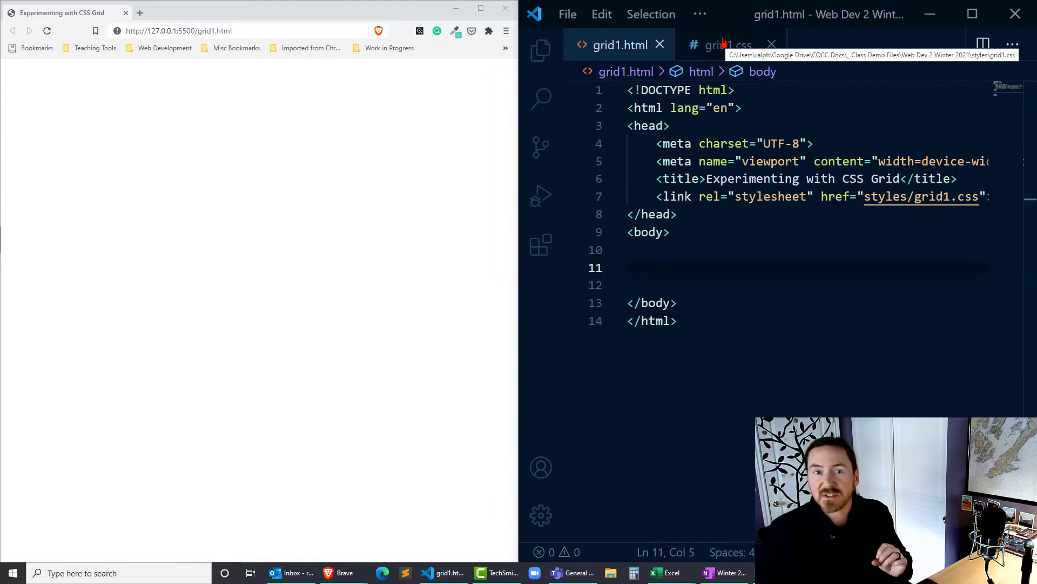
Step: In grid1.css, write a * reset rule: margin 0, padding 0, border 0, box-sizing border-box
click(720, 44)
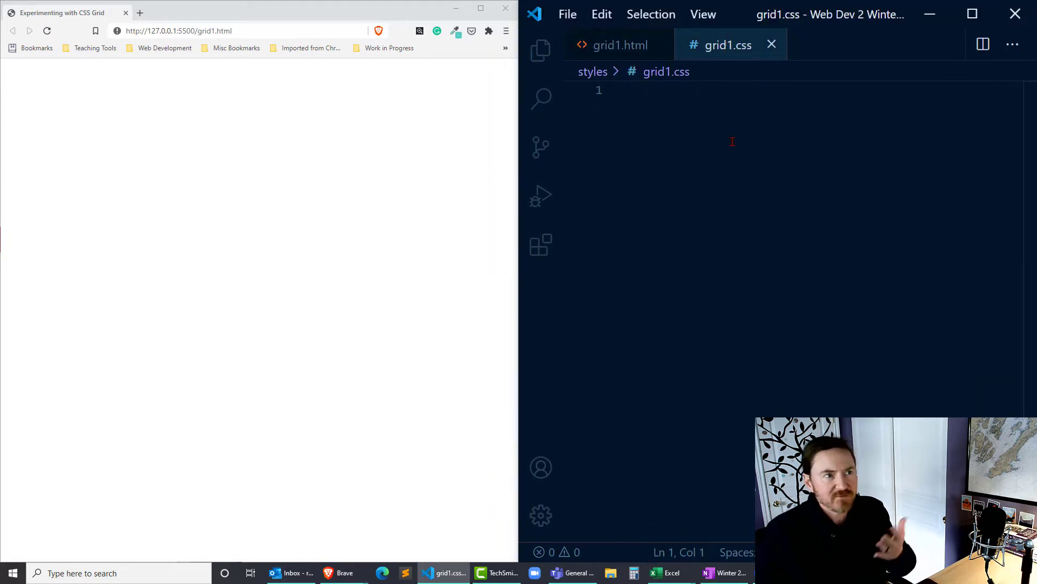
text(*)
text(m)
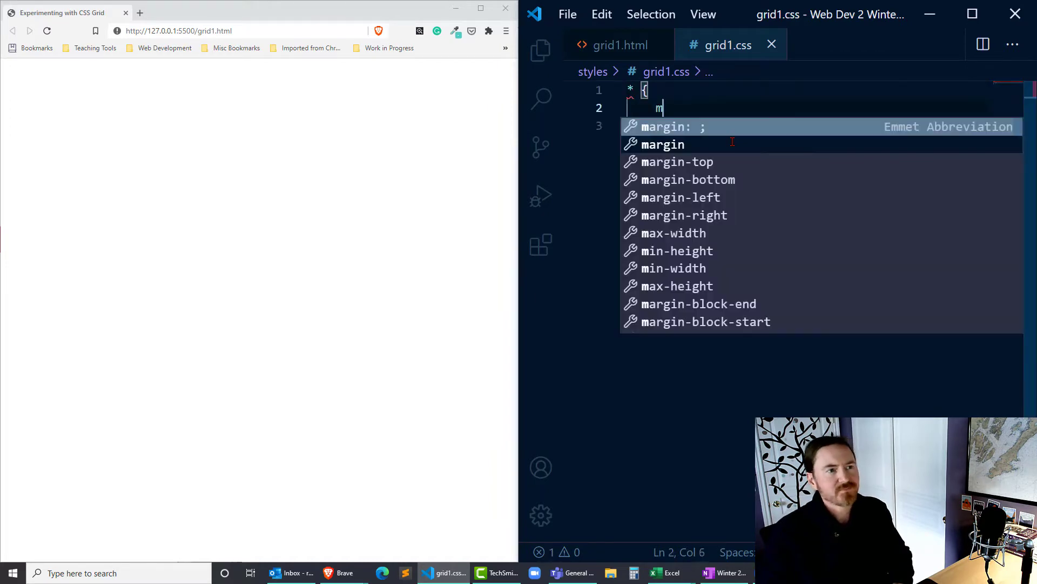
text(argin: 0)
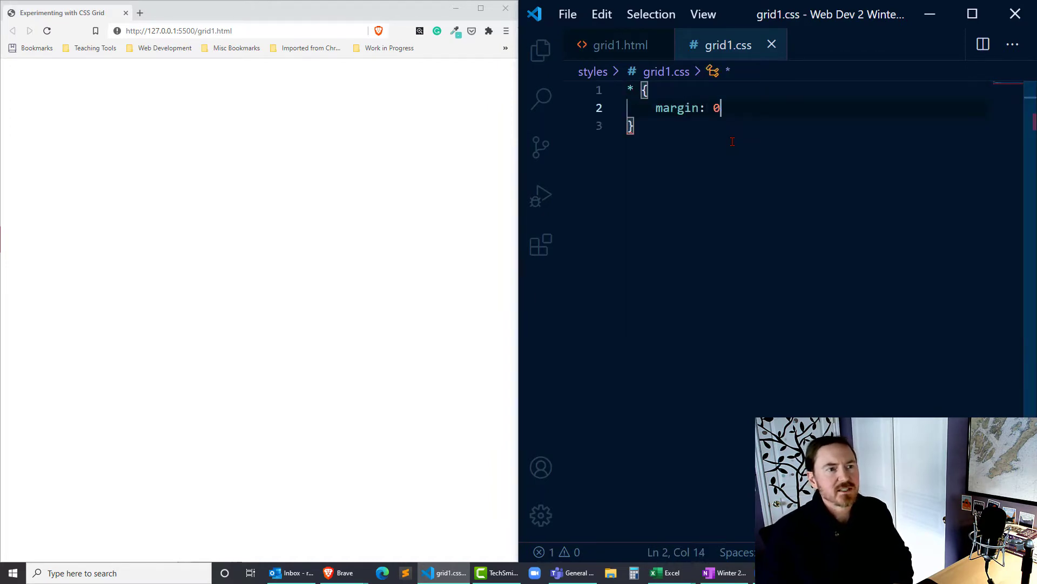
text(; padding: 9)
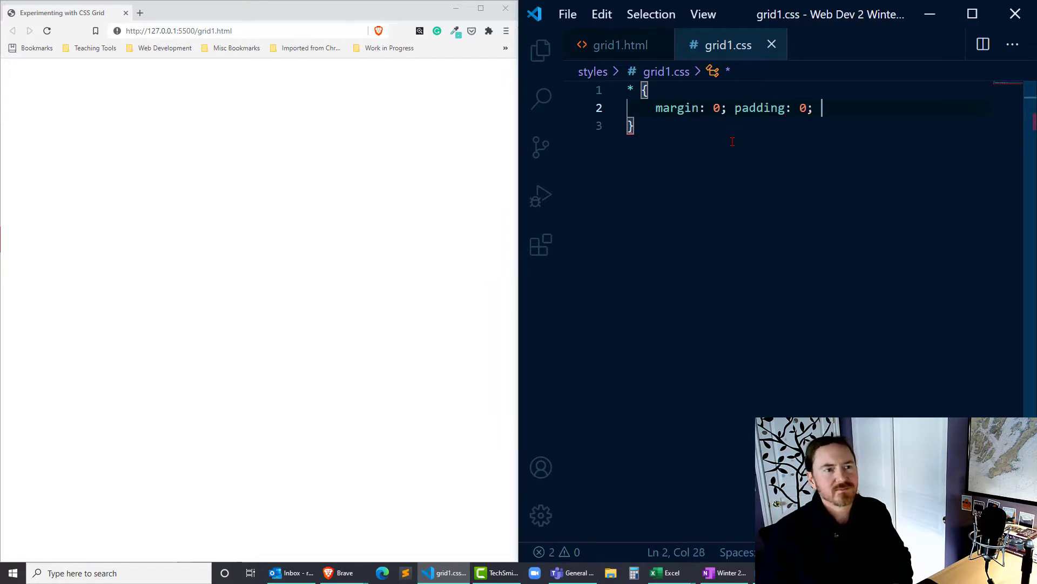
text(border: 0;)
text(box)
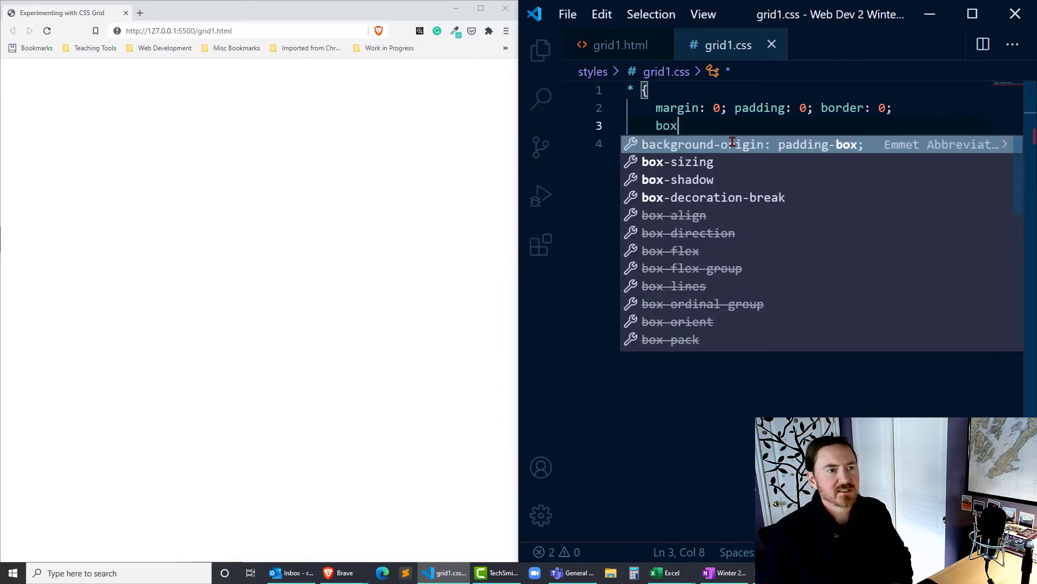
text(-sizing: border-box;)
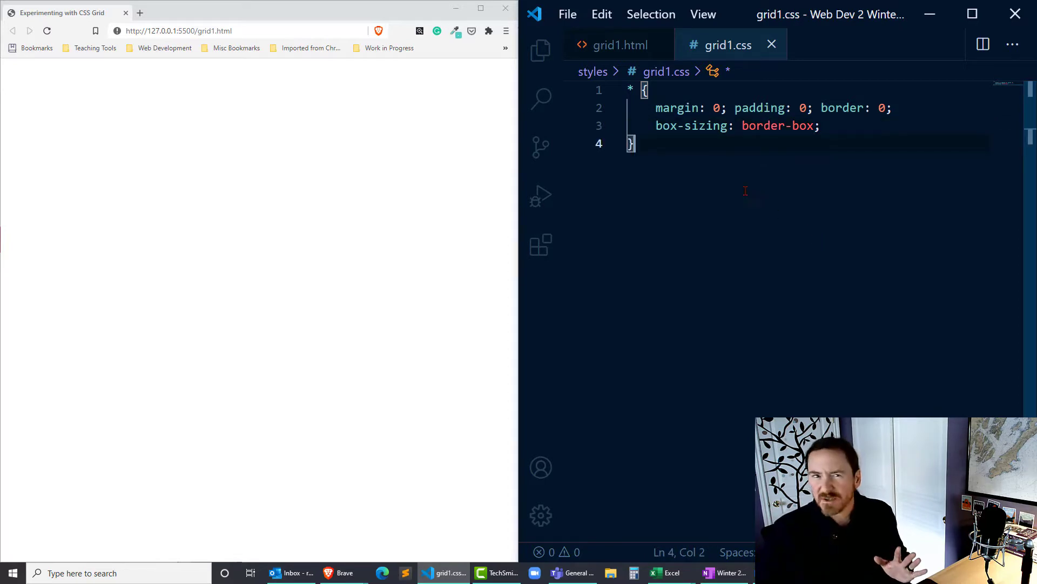
mouse_move(804, 230)
text(html,)
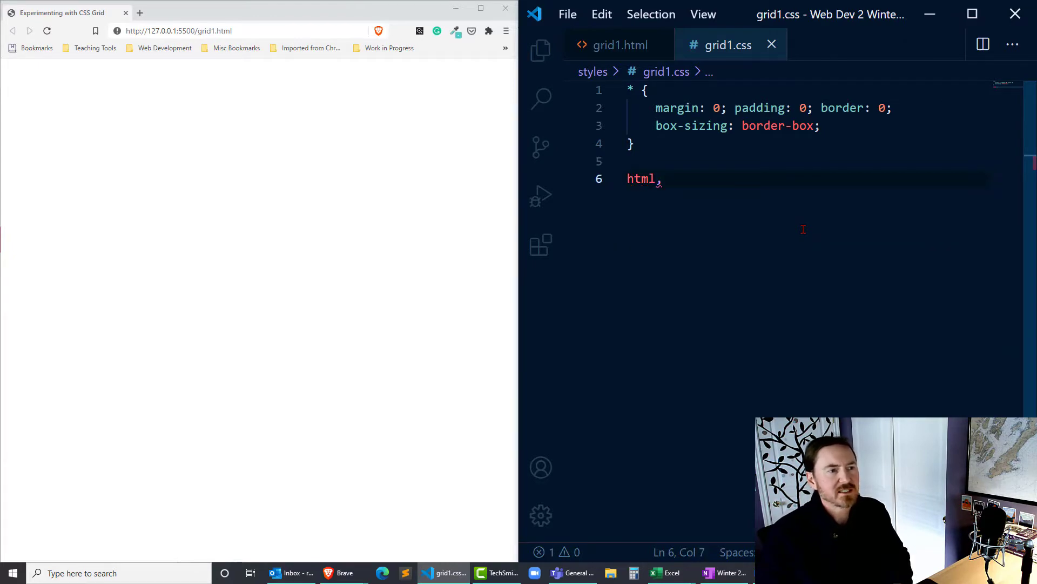
Step: Add an html, body rule with min-height: 100vh
text(body {)
text(100)
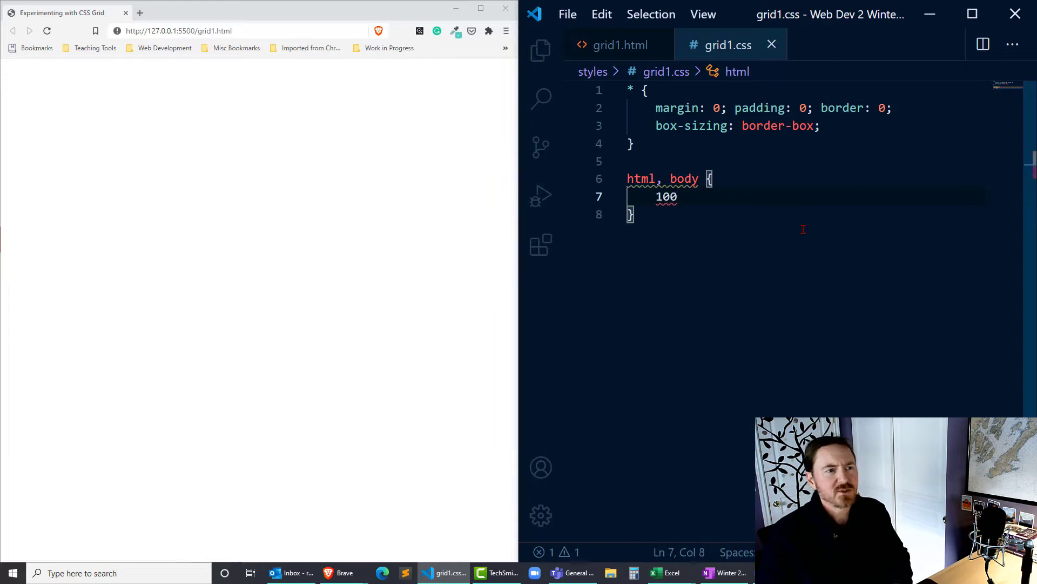
text(min-heigh)
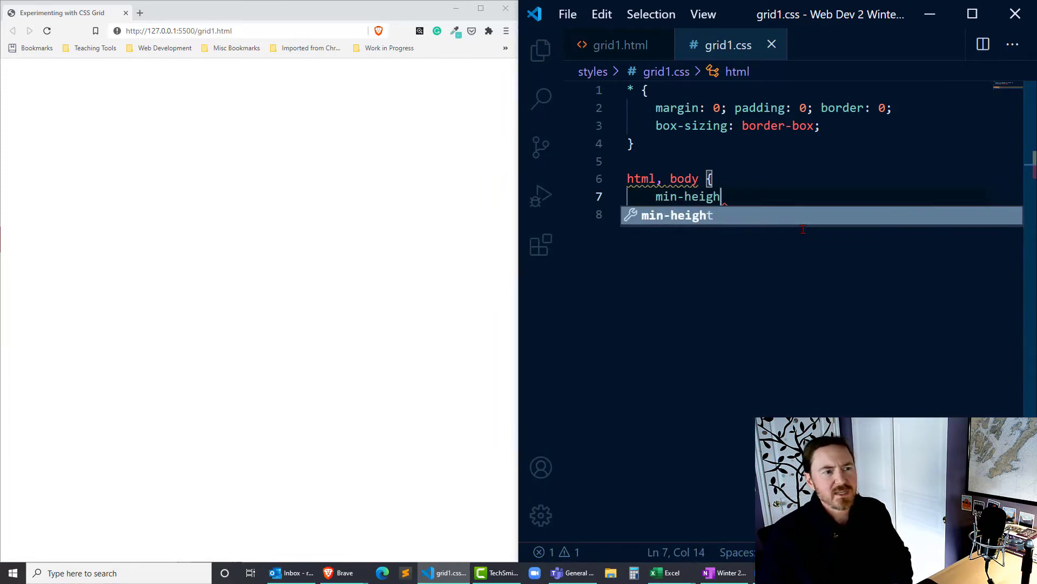
text(: 100vh;)
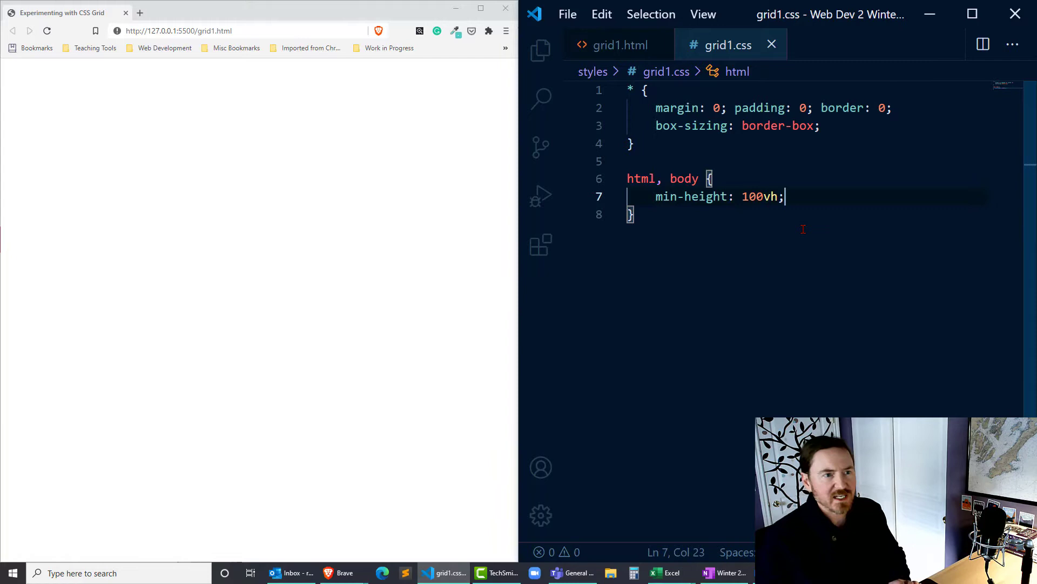
Step: In grid1.html, add div.container and expand div.griditem*36 inside it
click(619, 44)
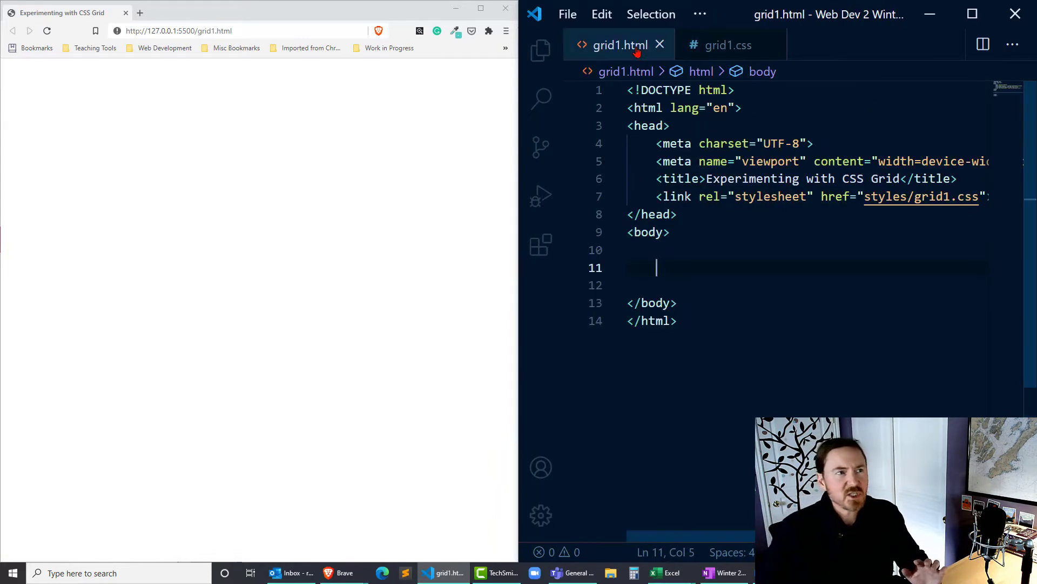
mouse_move(808, 286)
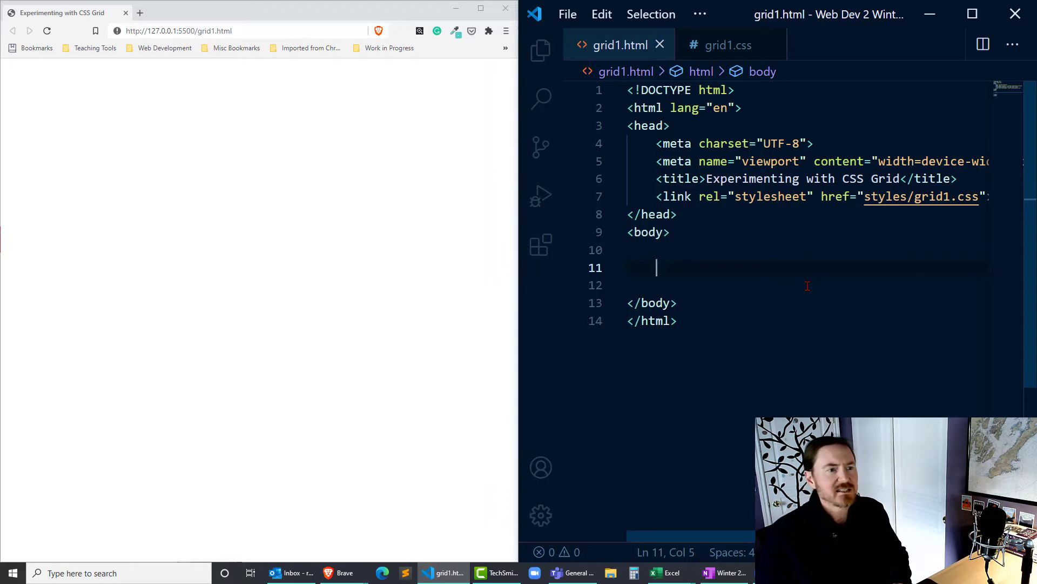
text(div class="container">)
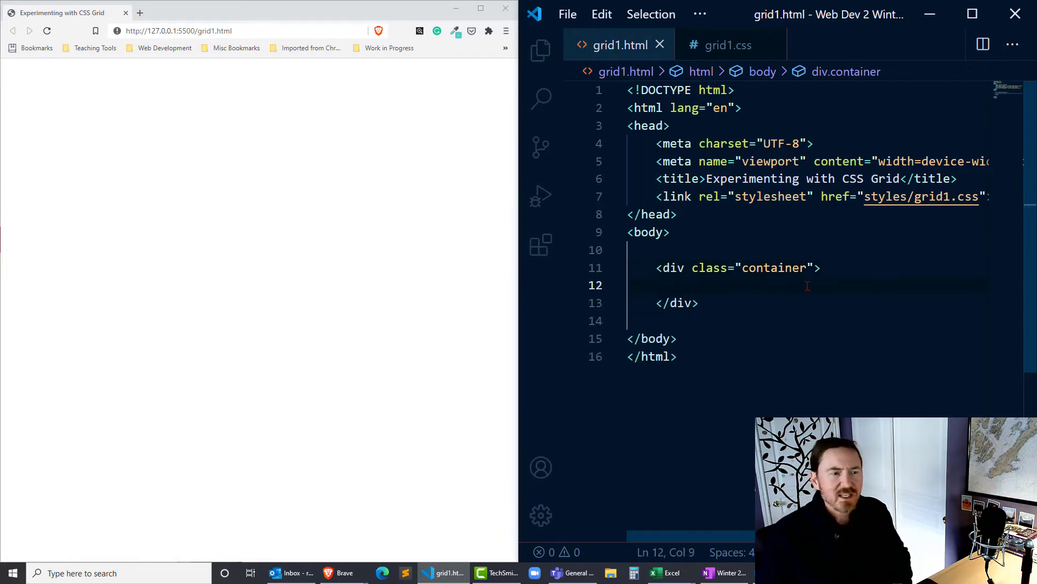
text(d)
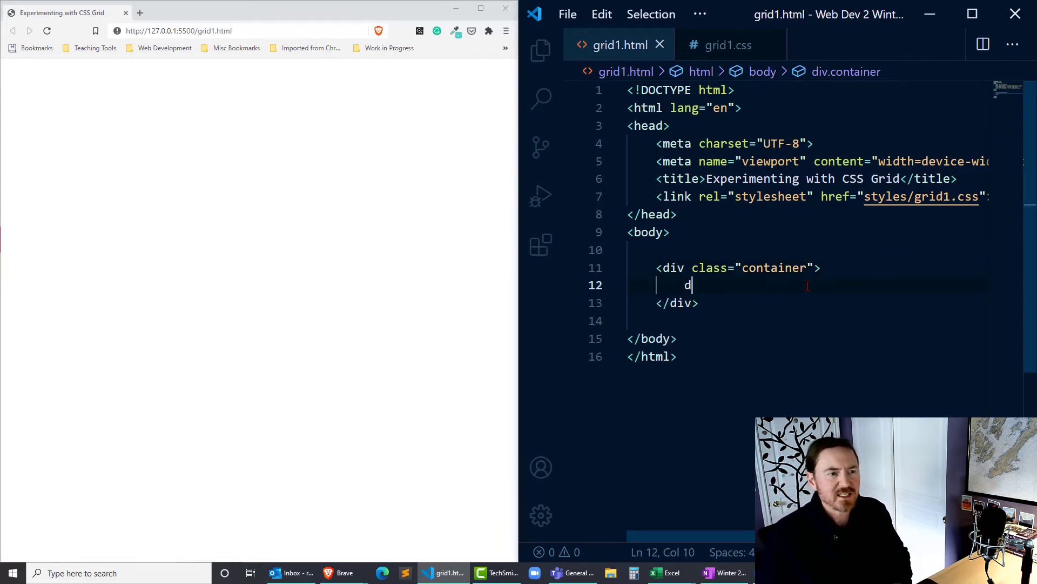
text(iv.)
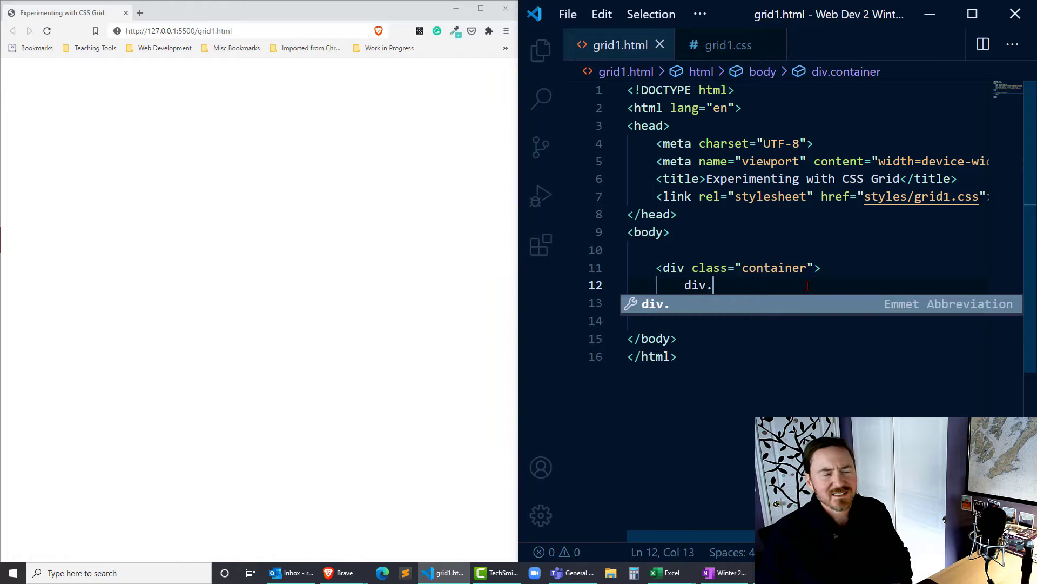
text(griditem)
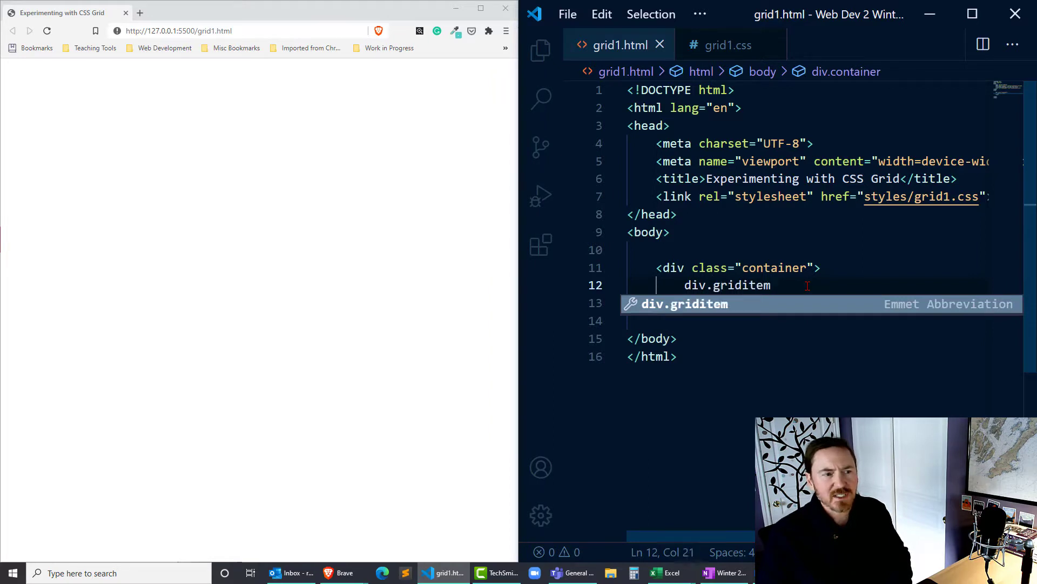
text(*36)
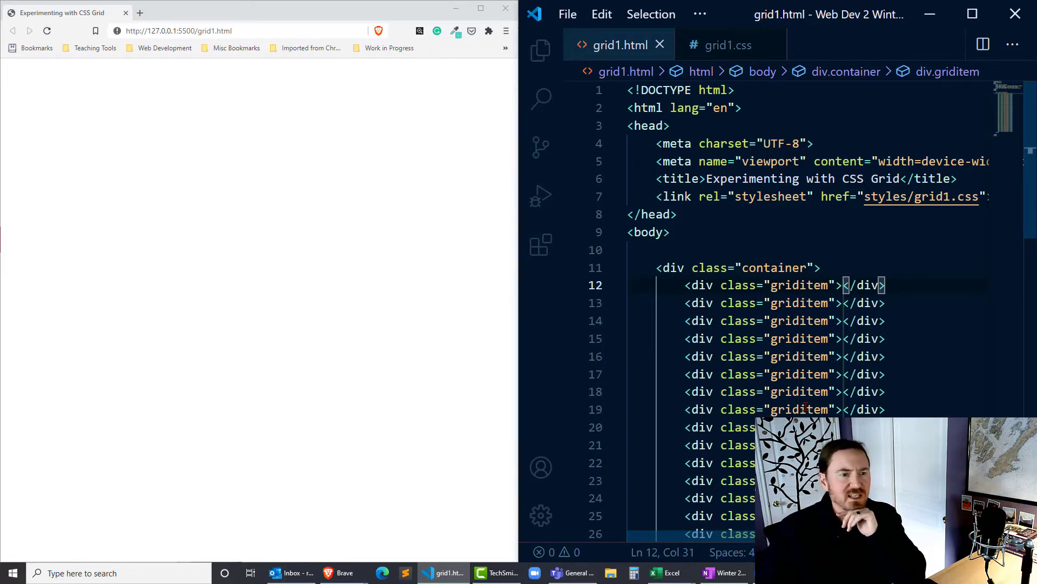
scroll(down, 3)
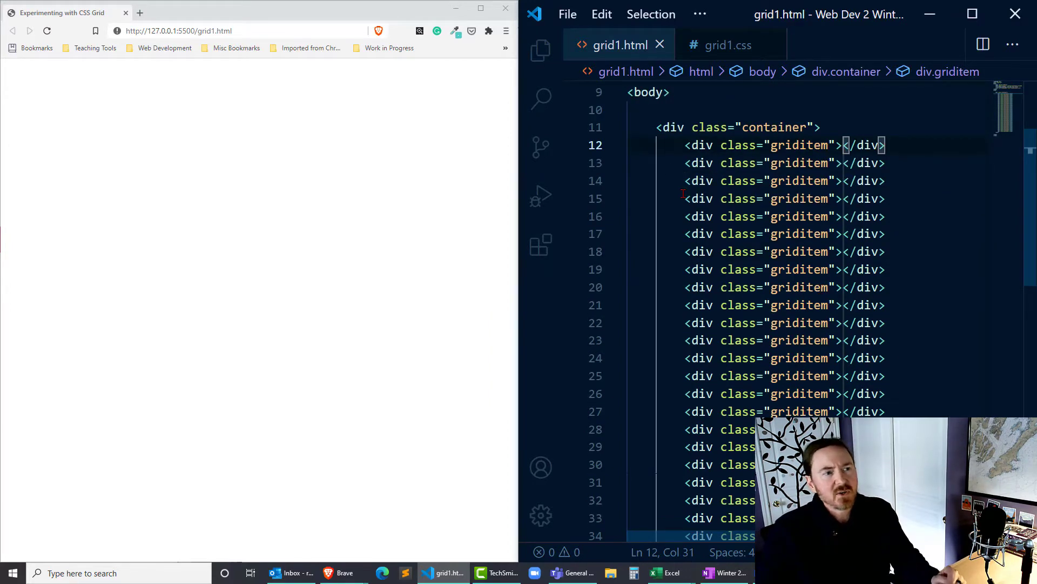
mouse_move(697, 145)
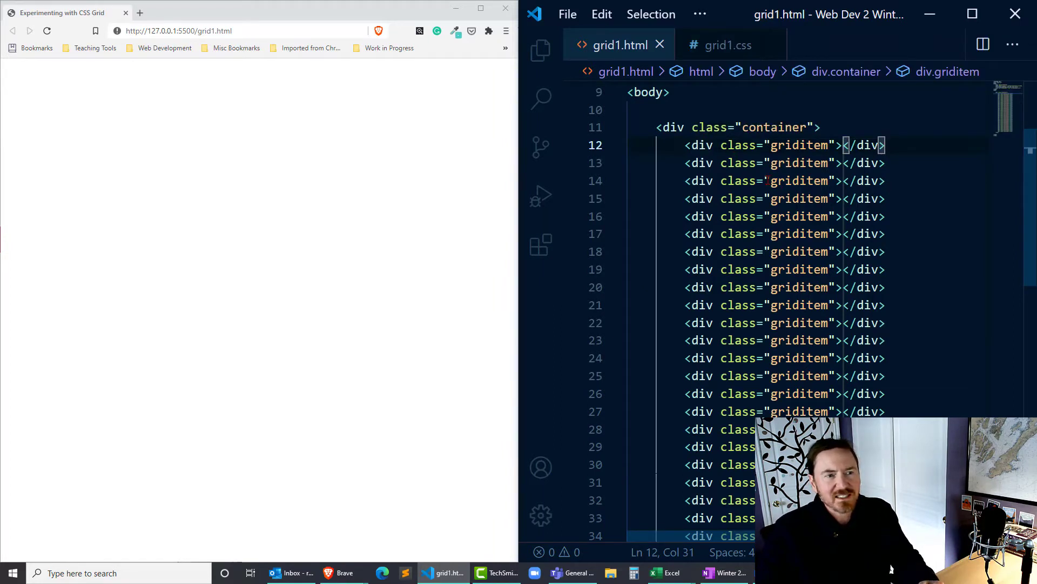
scroll(down, 3)
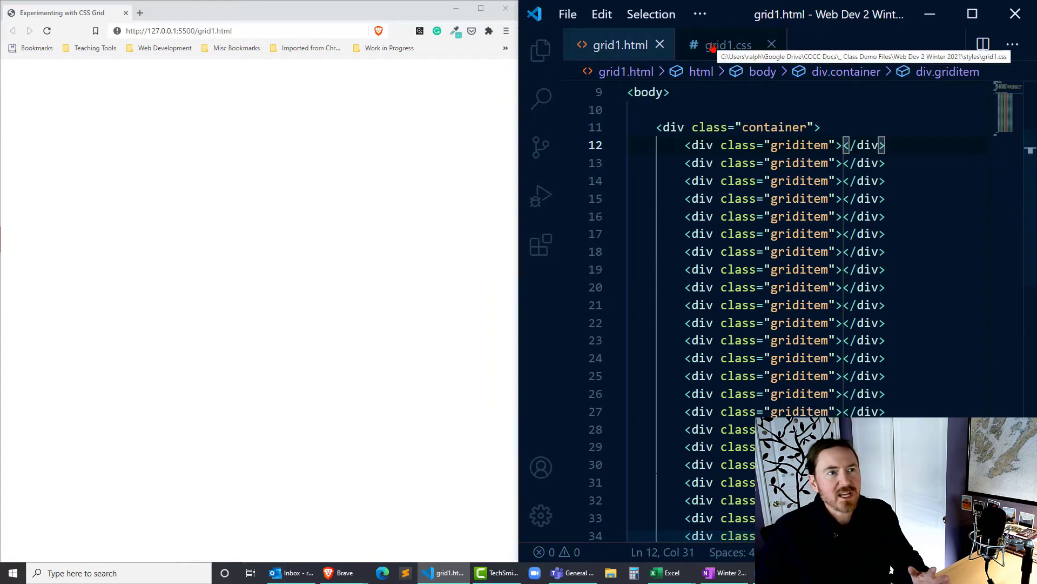
Step: Add a .container rule with border: 4px solid yellowgreen and min-height: 100vh
click(728, 44)
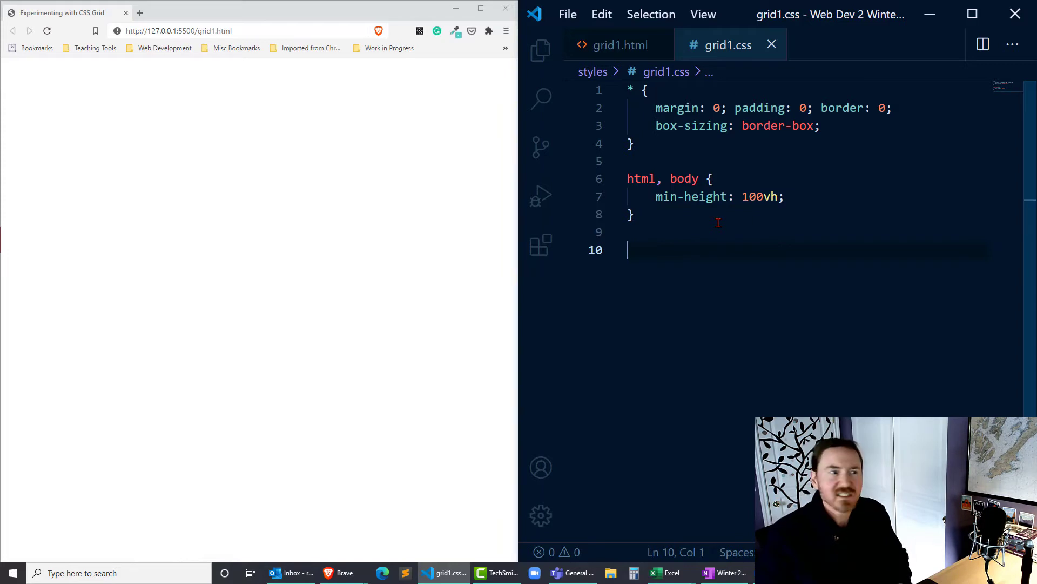
mouse_move(461, 292)
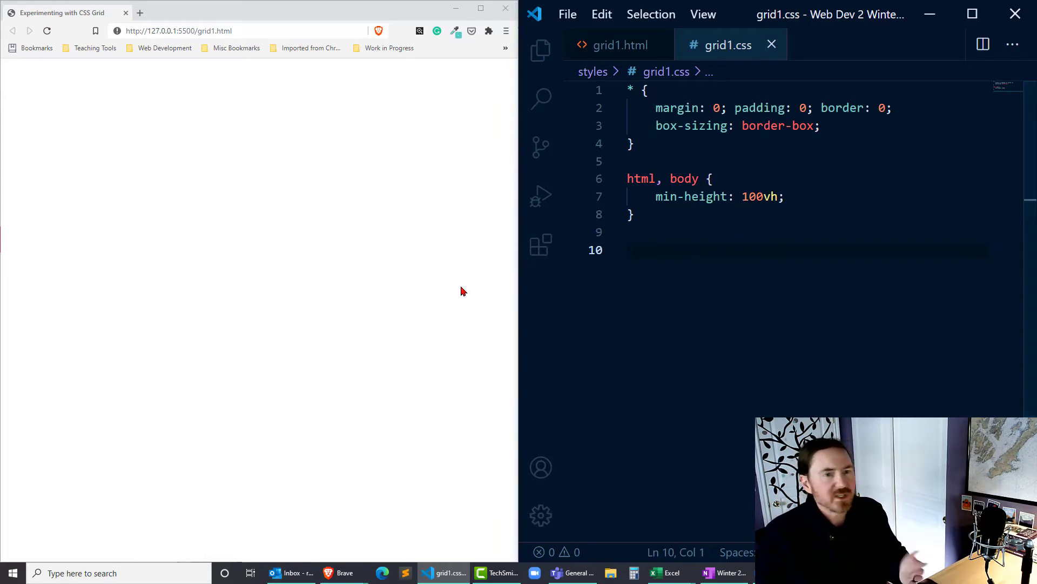
mouse_move(805, 280)
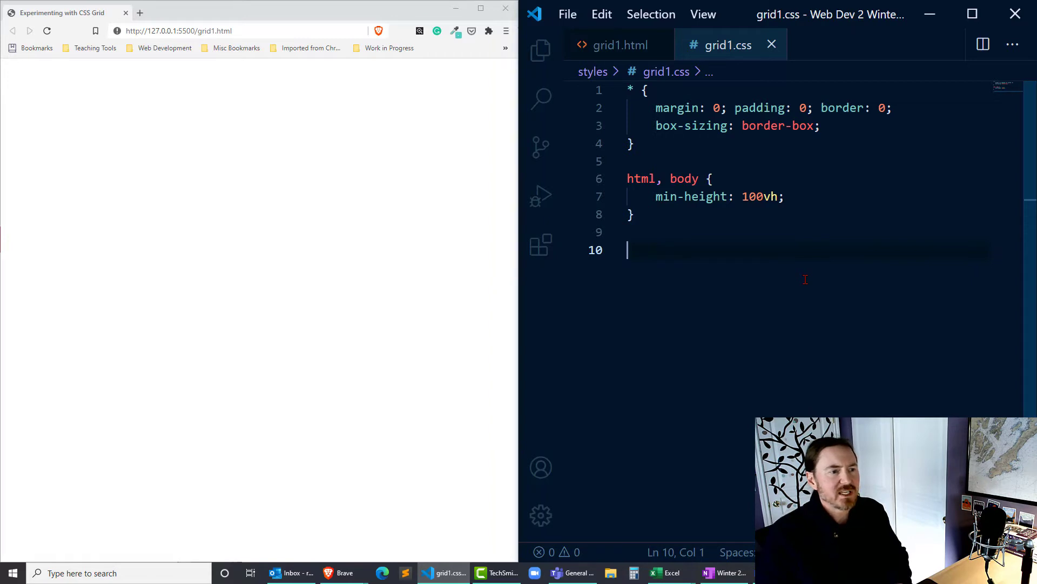
text(.container {)
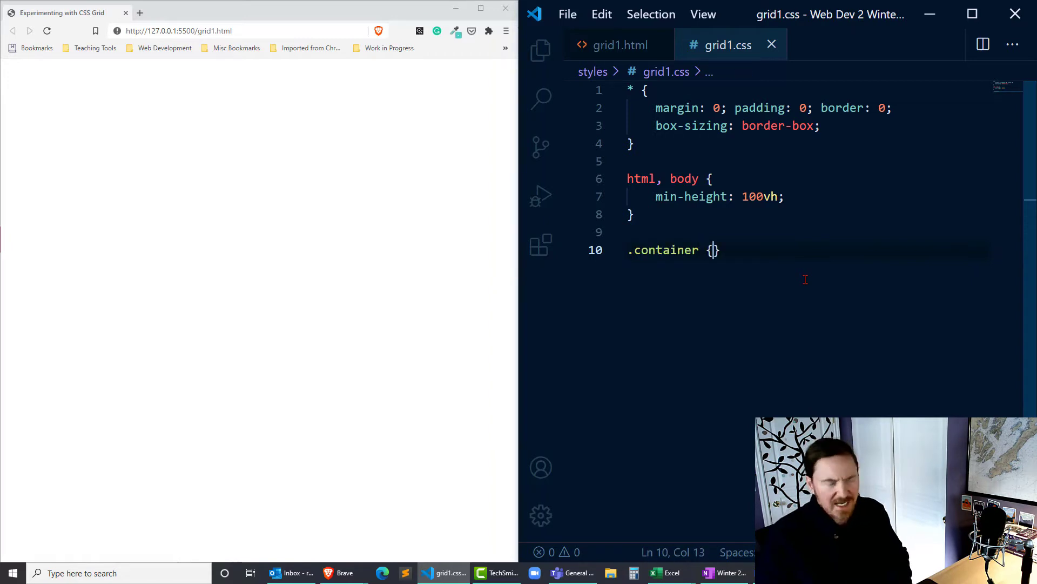
text(border: 4)
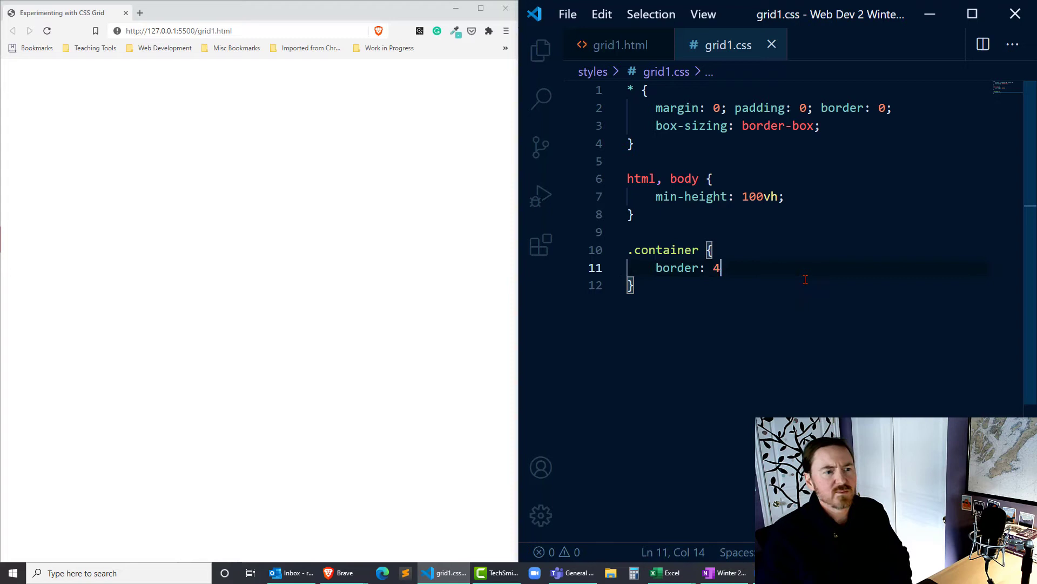
text(px solid)
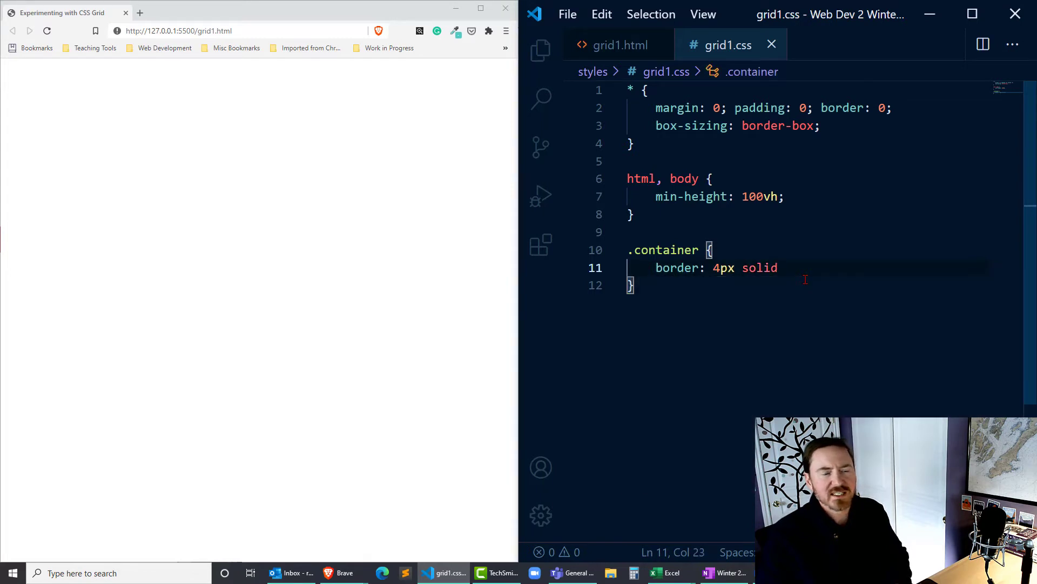
text(yellowgreen;)
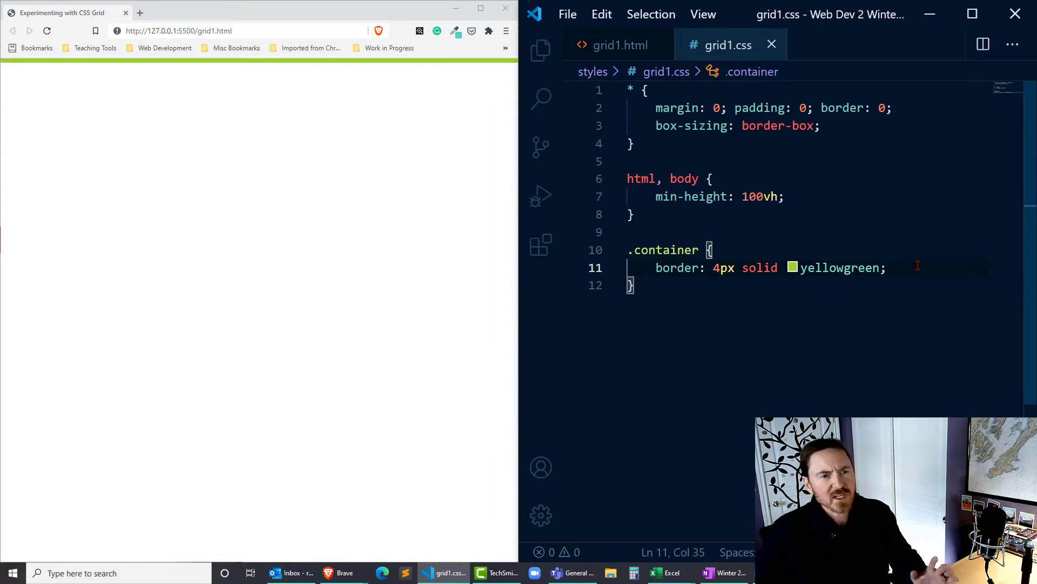
text(m)
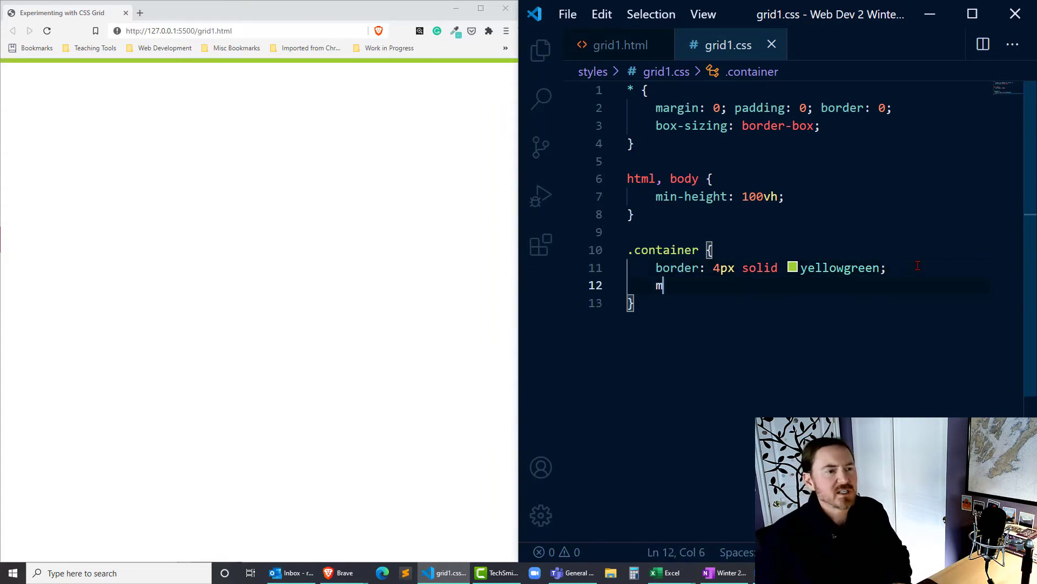
text(in-height:)
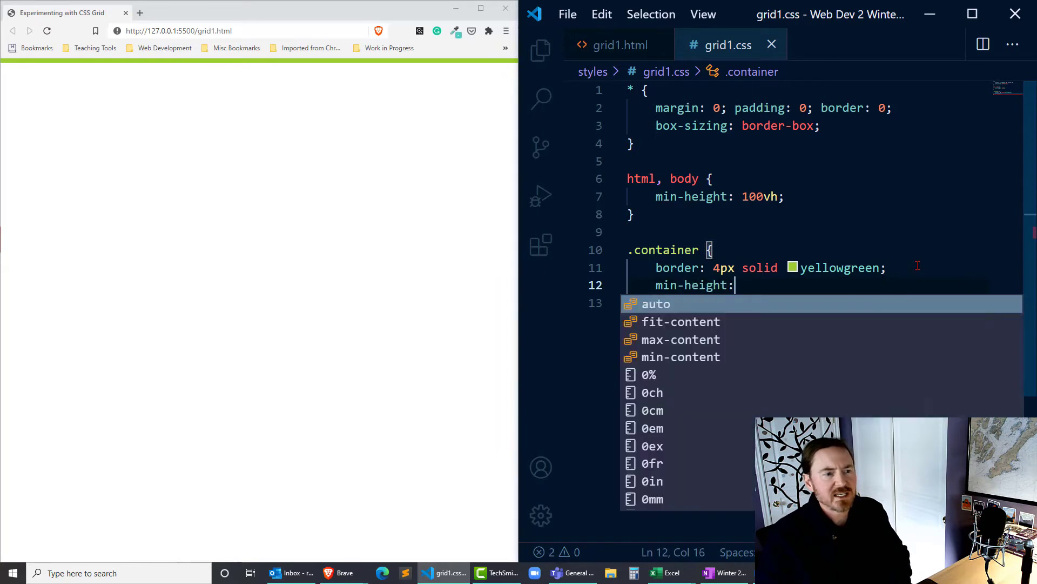
text(100vh;)
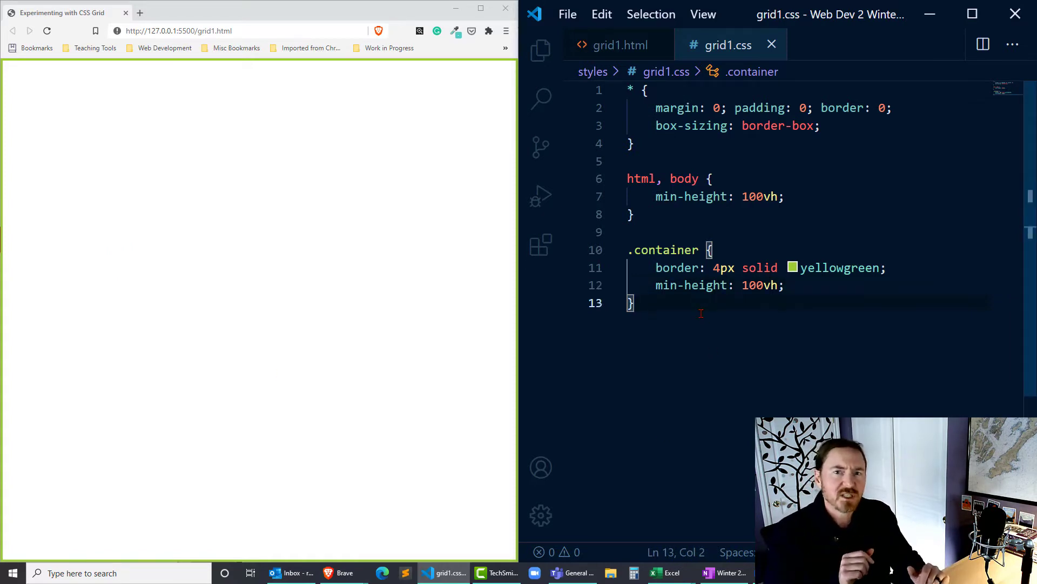
key(enter)
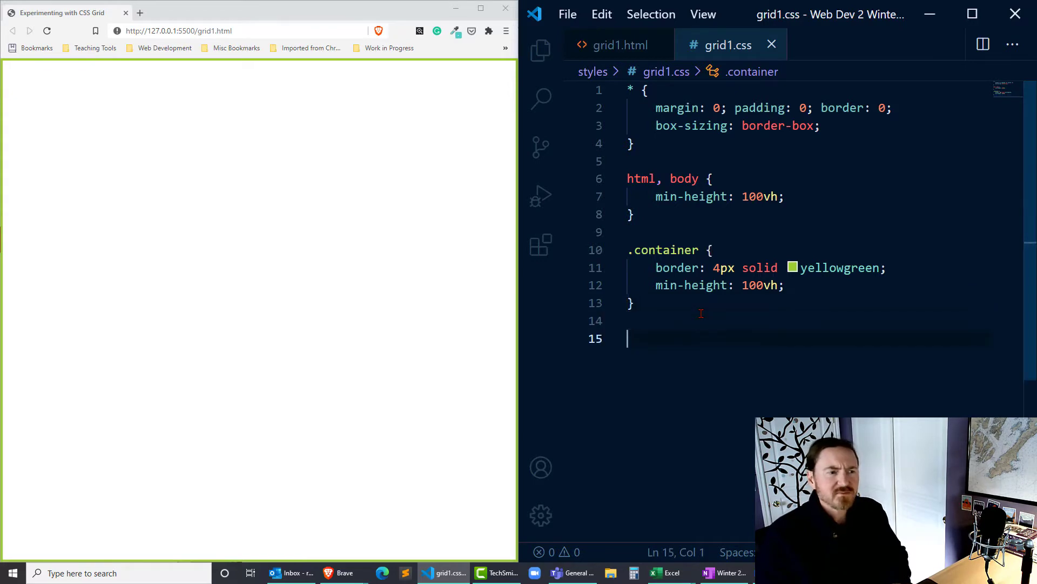
Step: Add a .griditem rule: min-width and min-height 200px, border 4px solid sandybrown
text(.gridite)
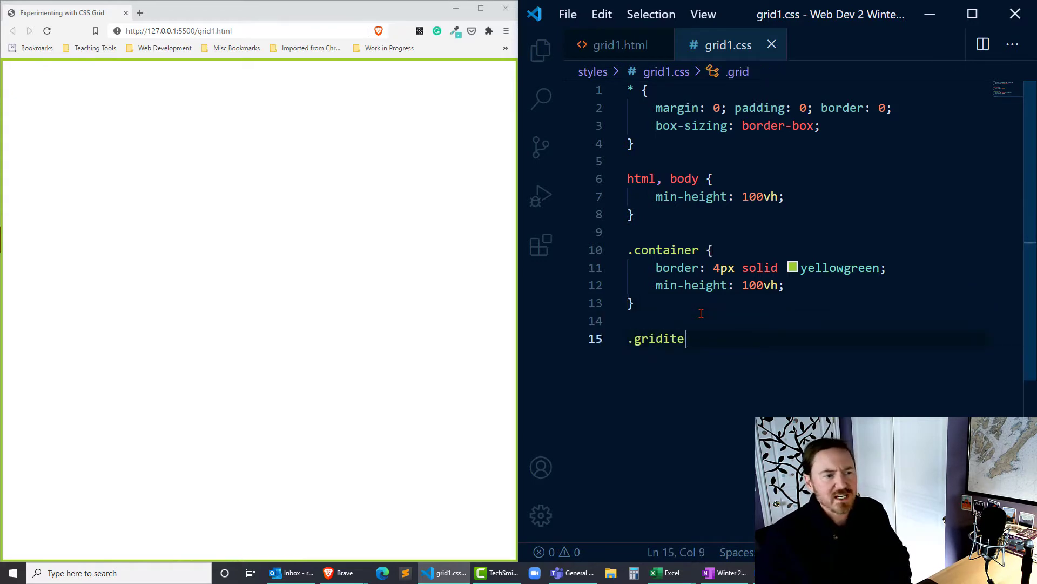
text(m {)
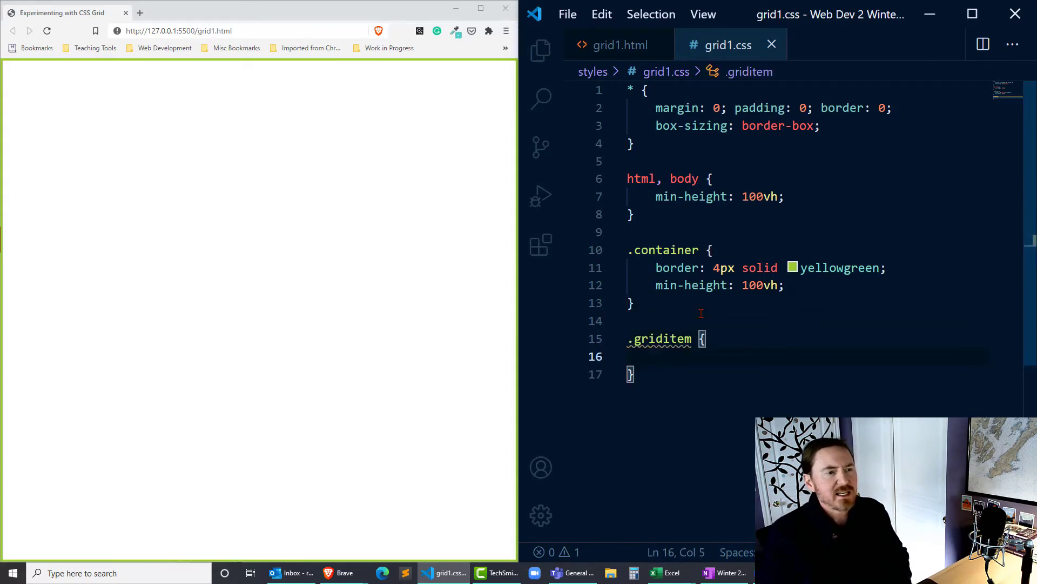
text(m)
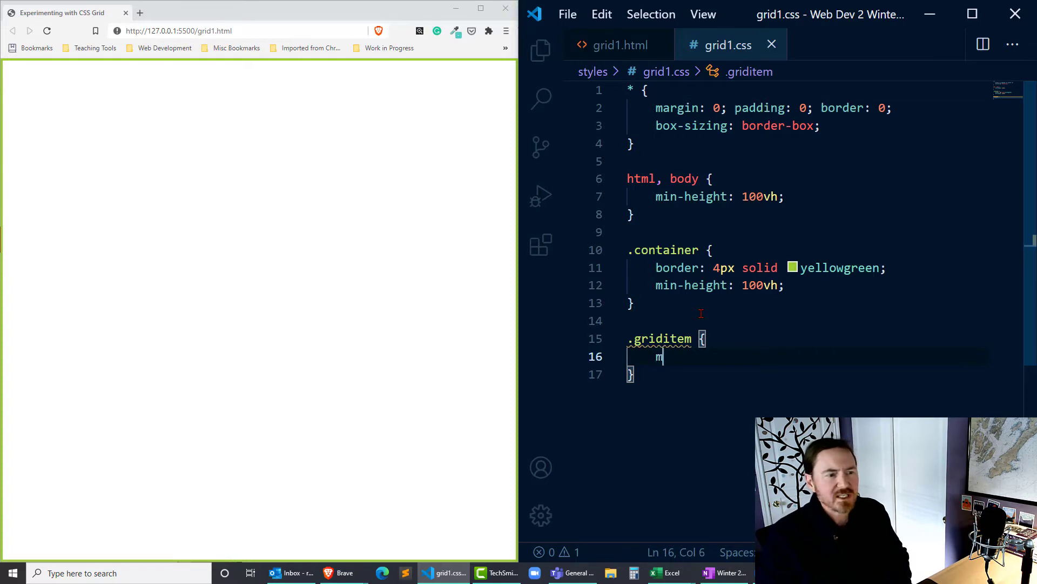
text(in-width: 200)
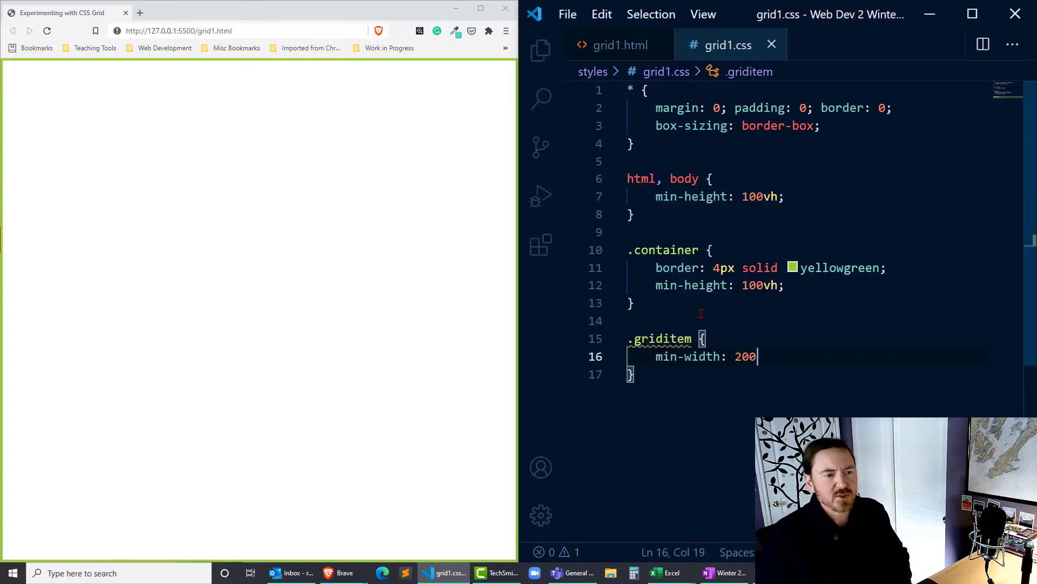
text(px; nm)
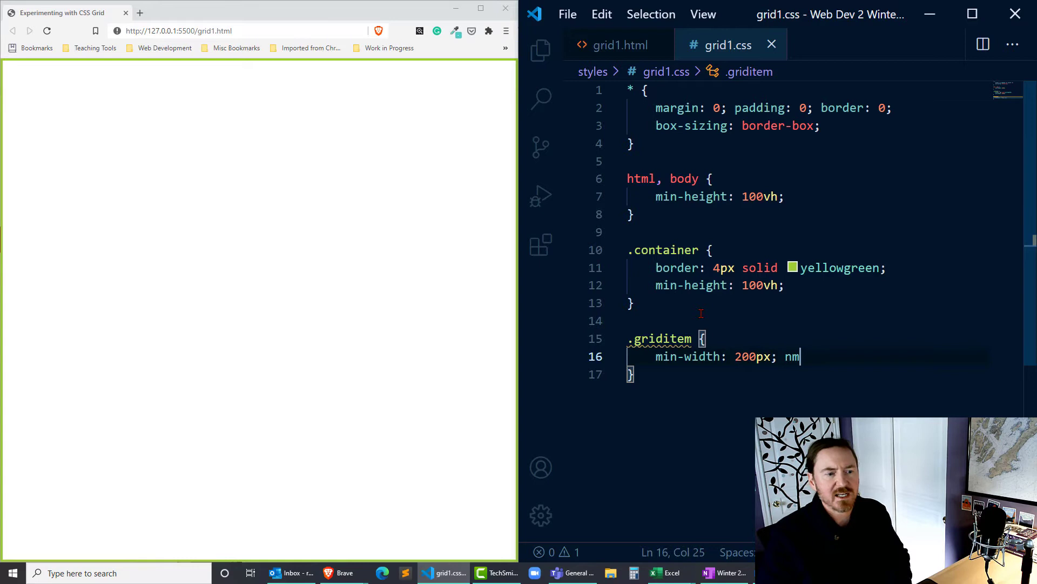
text(min-height: 200px;)
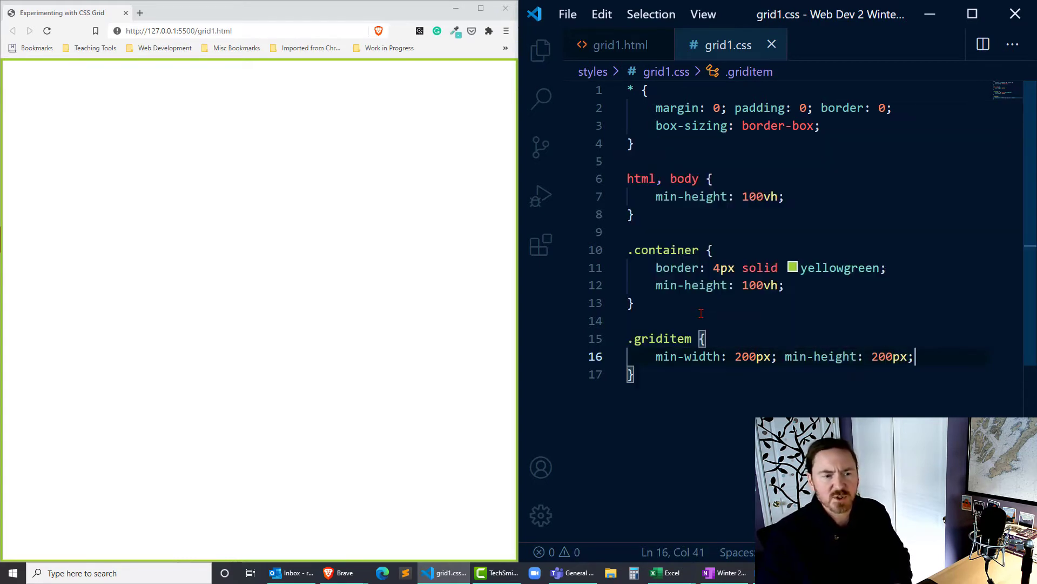
text(border:)
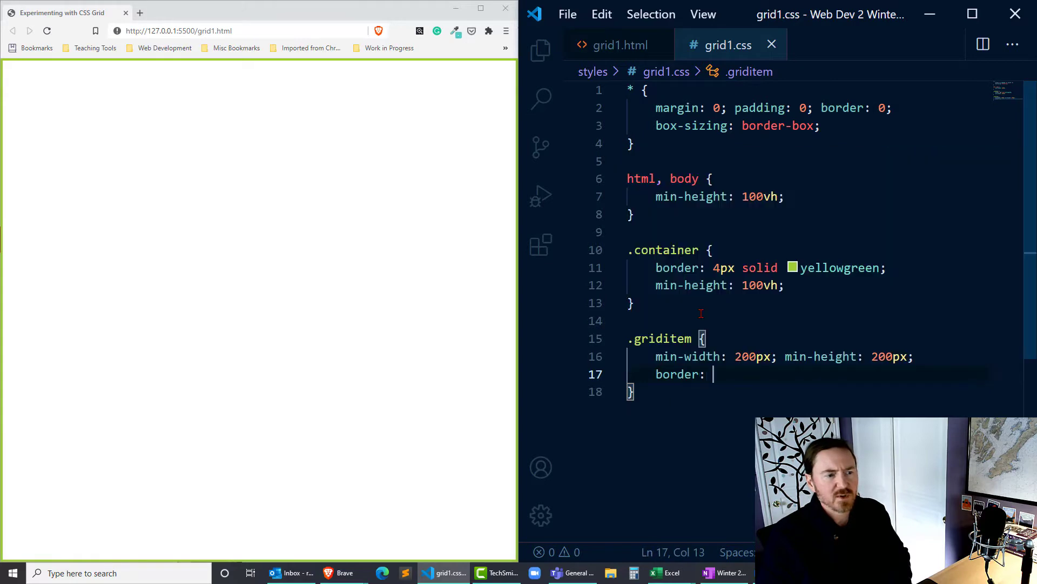
text(4px solid)
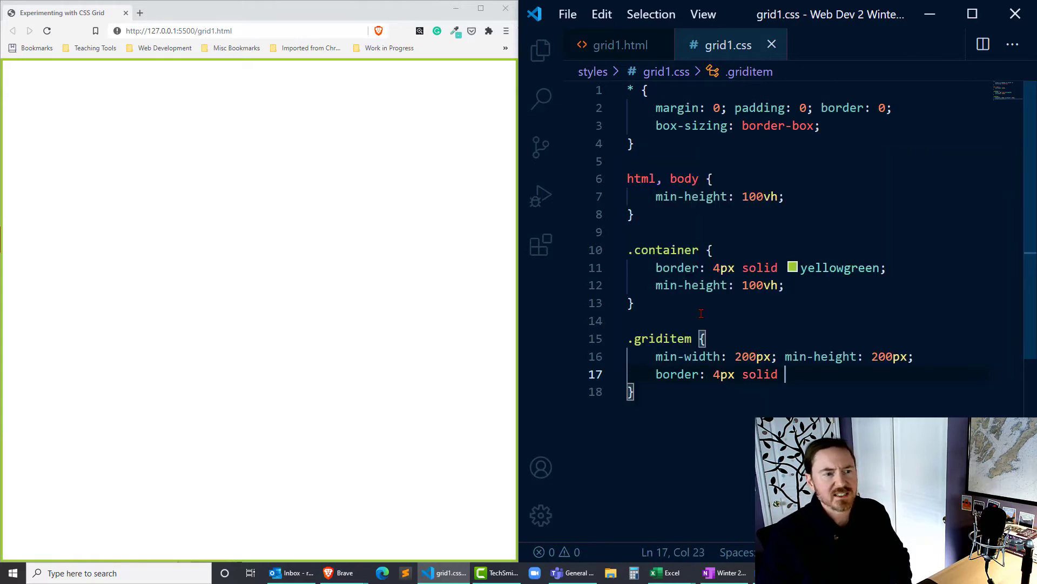
text(sandybrown;)
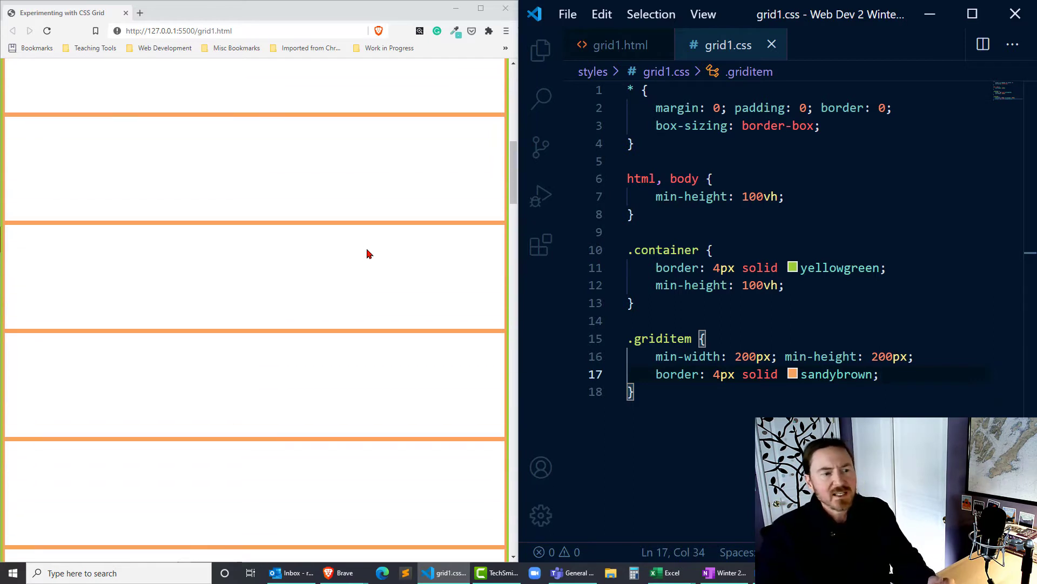
mouse_move(184, 256)
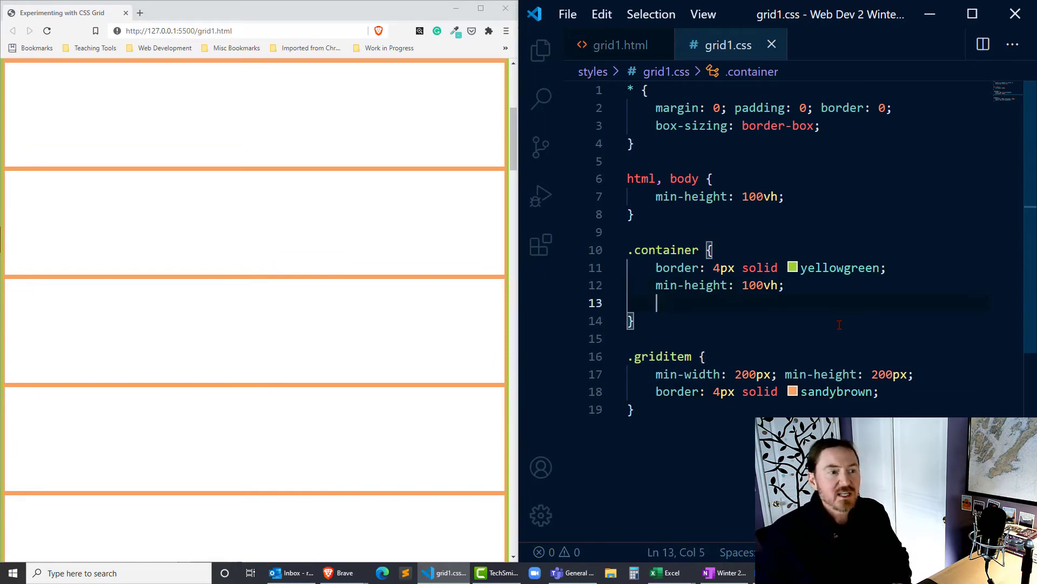
Step: Set the .container display to grid, replacing the flex value
text(display: flex;)
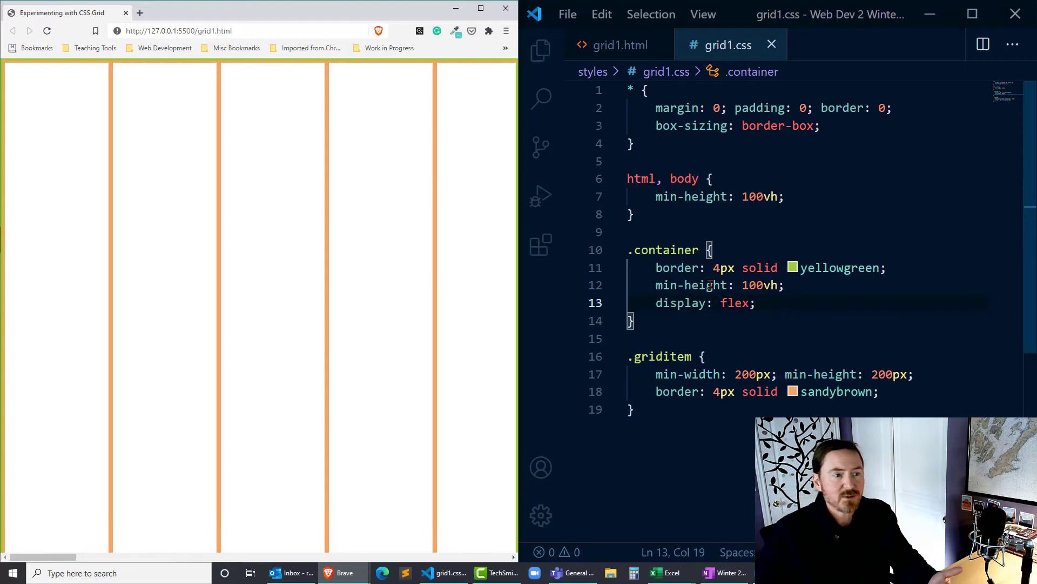
scroll(up, 3)
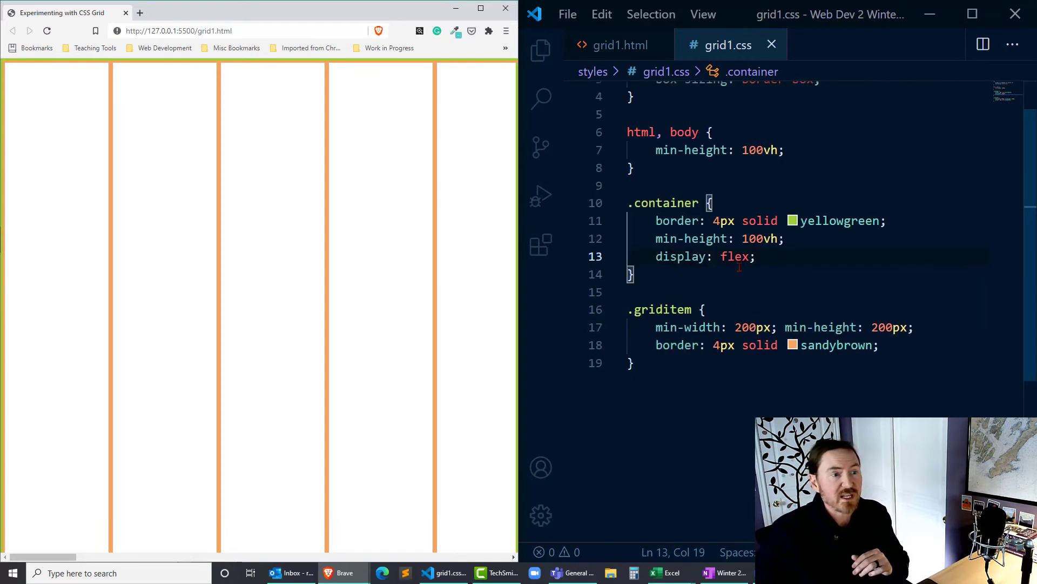
double_click(735, 256)
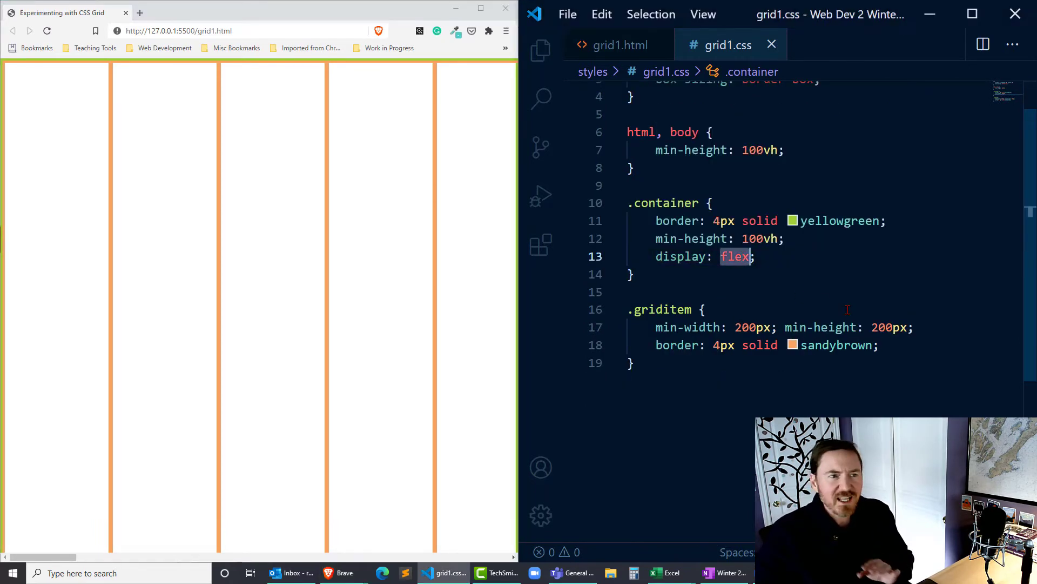
text(grid)
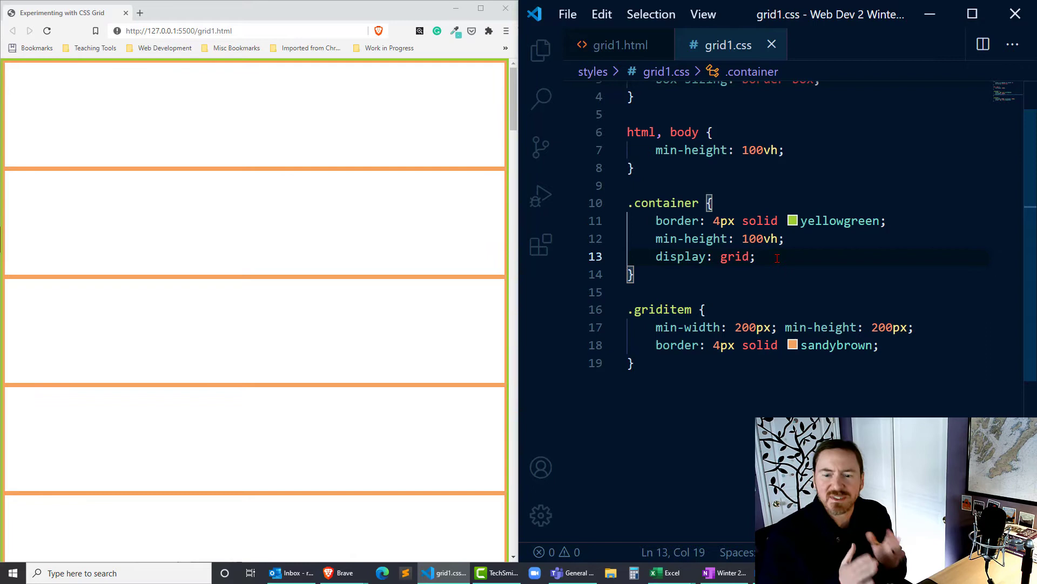
Step: Give .container grid-template-columns and grid-template-rows of six 1fr tracks each
key(enter)
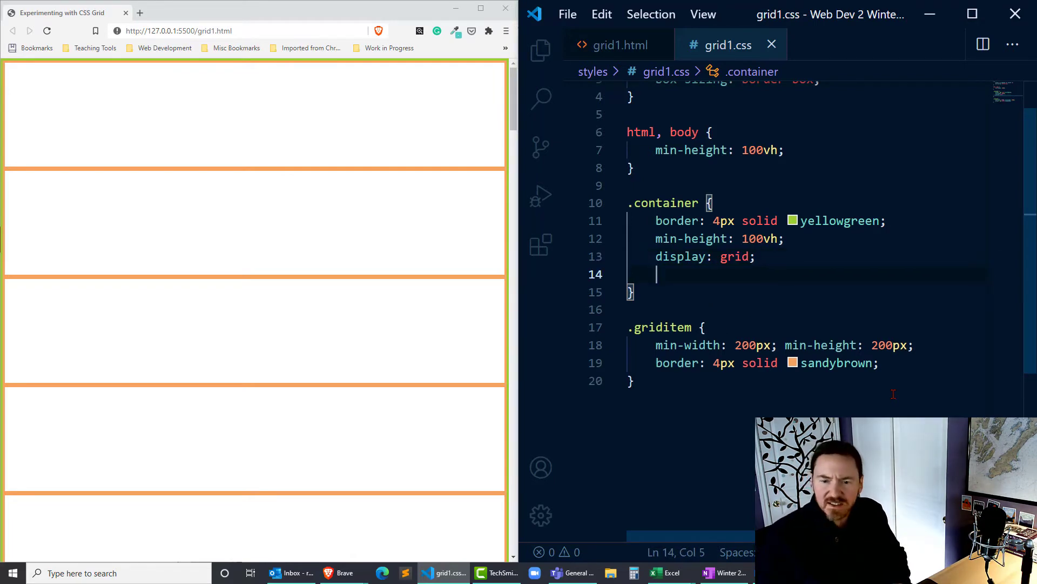
text(grid-template-columns: ;)
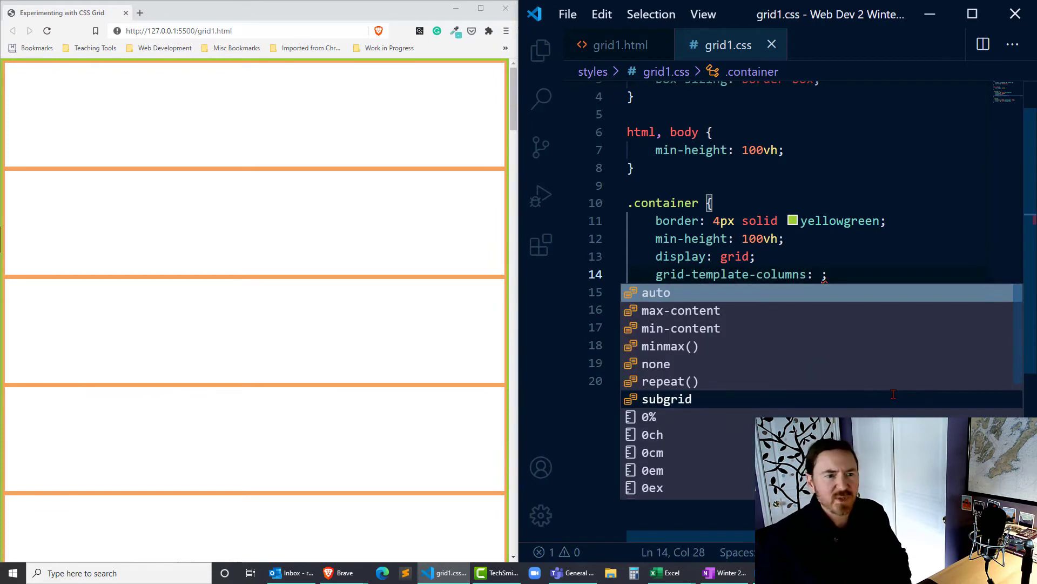
key(Escape)
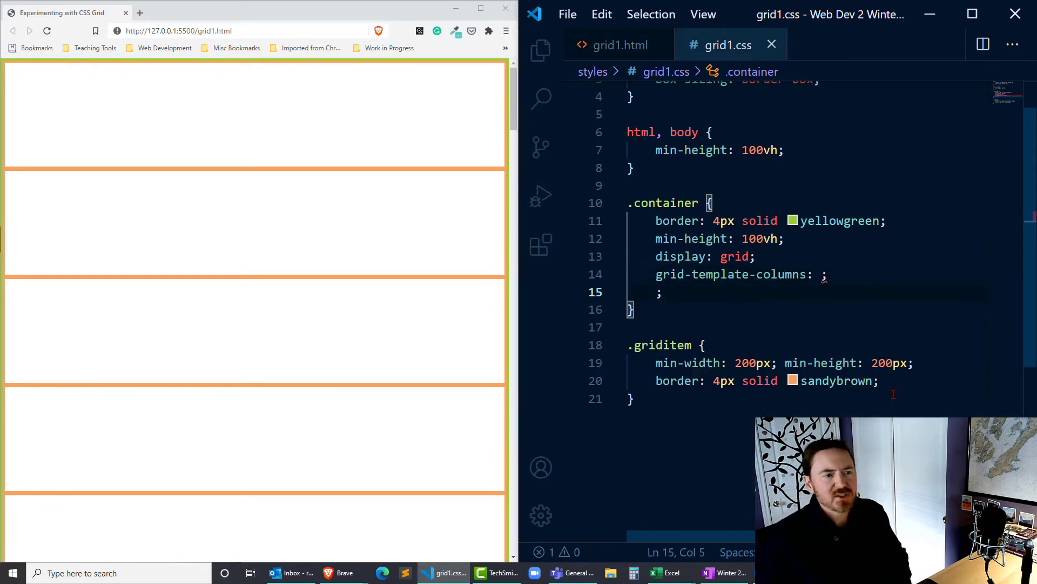
text(grid-template-rows:)
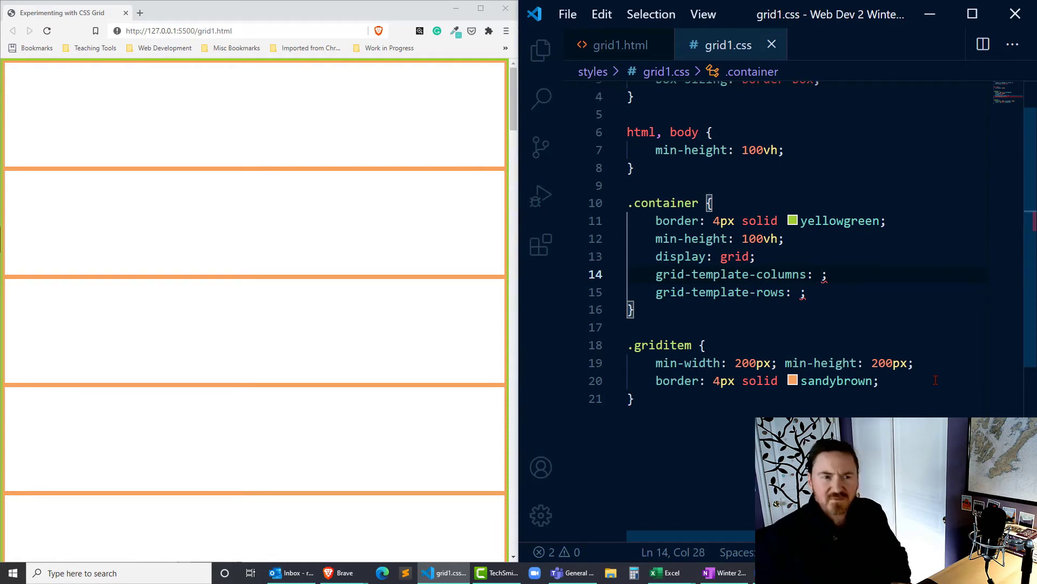
text(1fr)
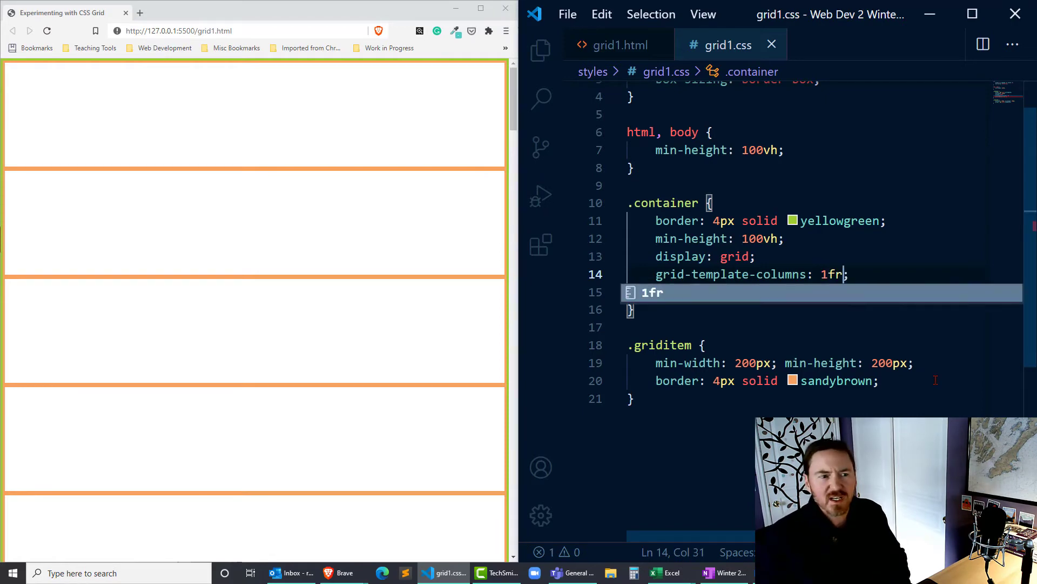
text(1fr 1fr 1fr 1)
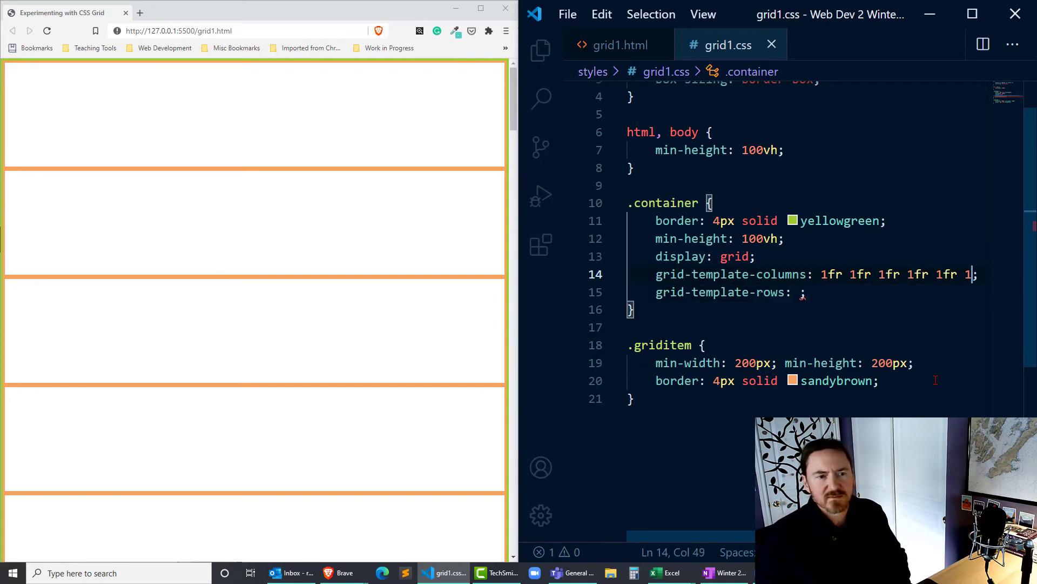
text(fr)
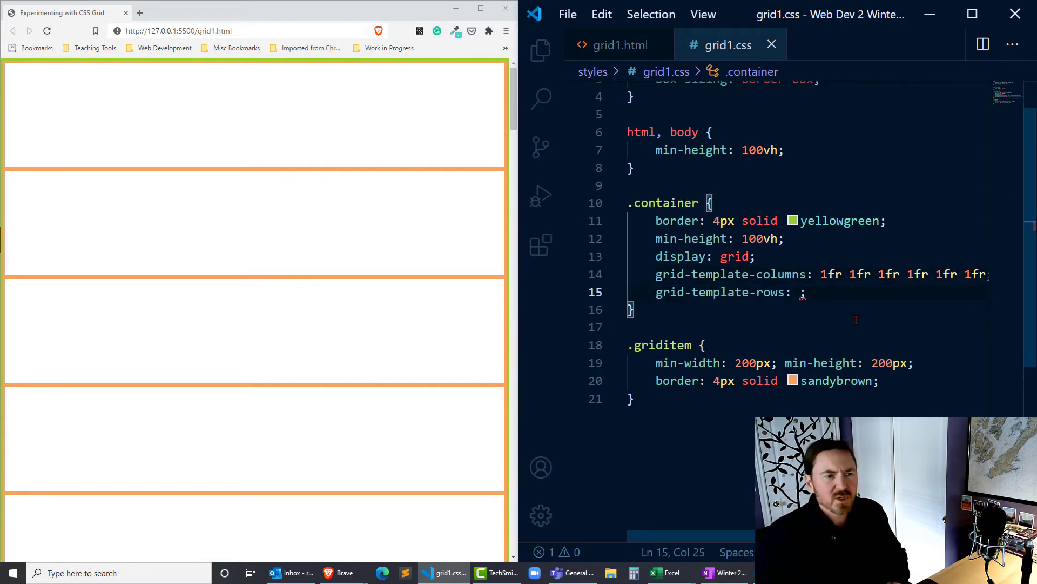
text(1fr 1fr 1fr 1fr 1fr 1fr)
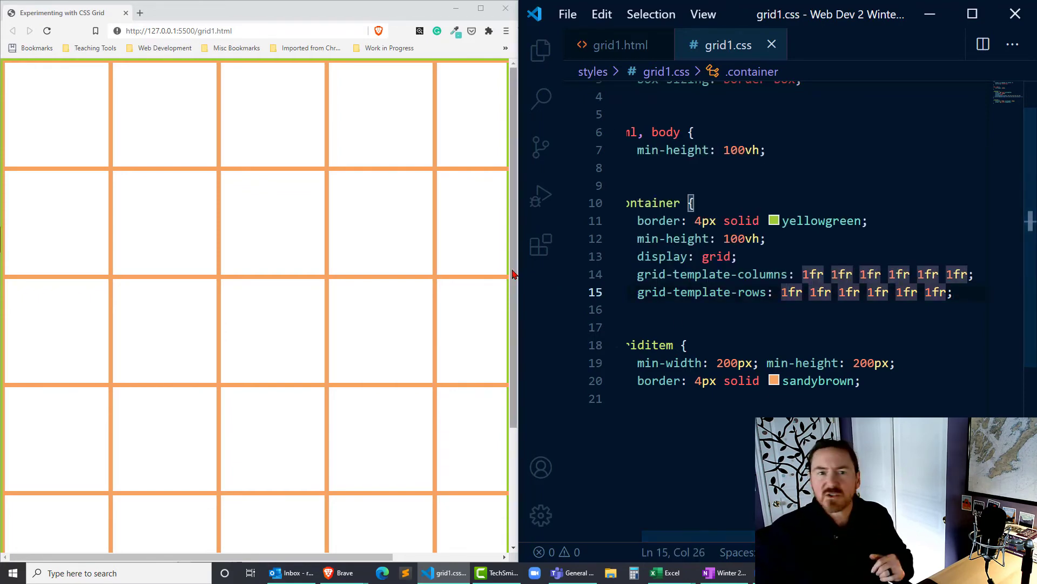
mouse_move(505, 344)
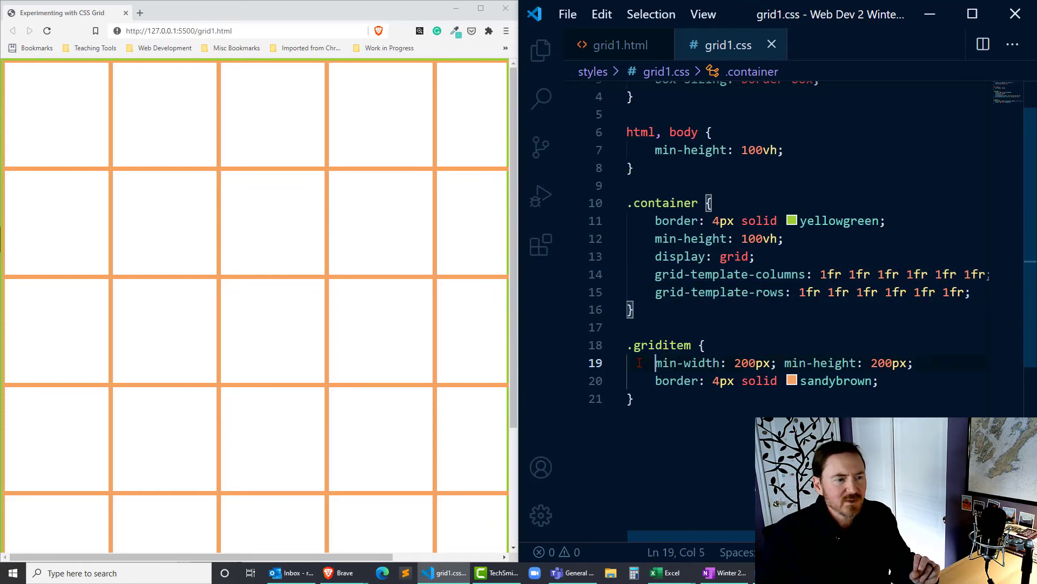
Step: Delete the min-width/min-height line from the .griditem rule
key(ctrl+shift+k)
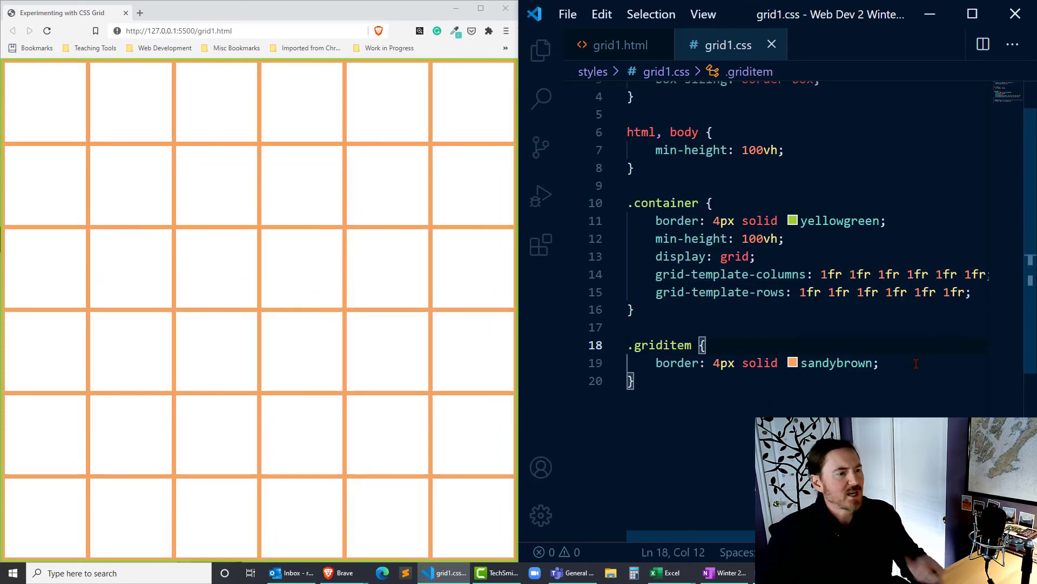
mouse_move(426, 323)
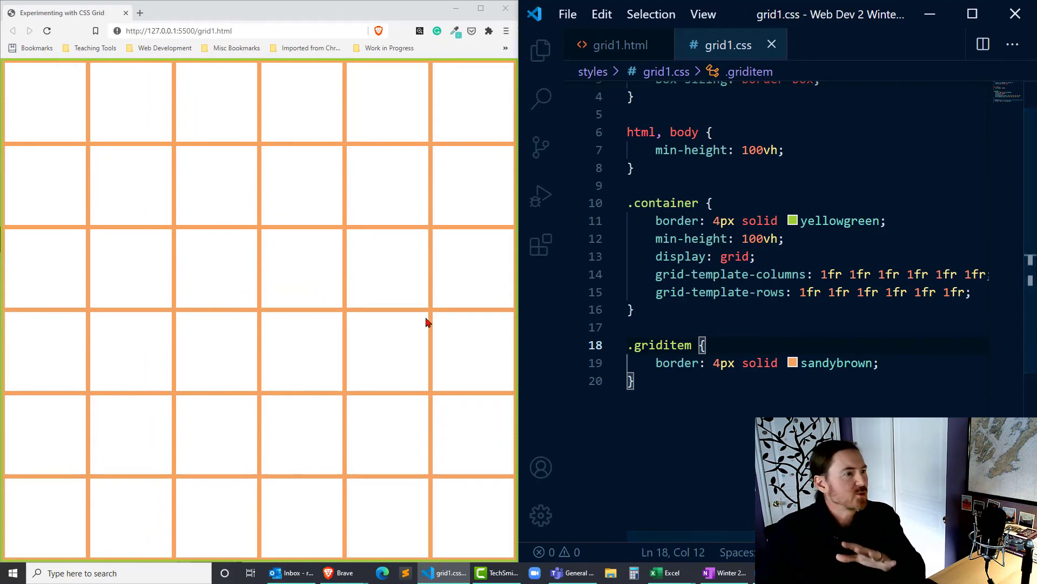
mouse_move(404, 339)
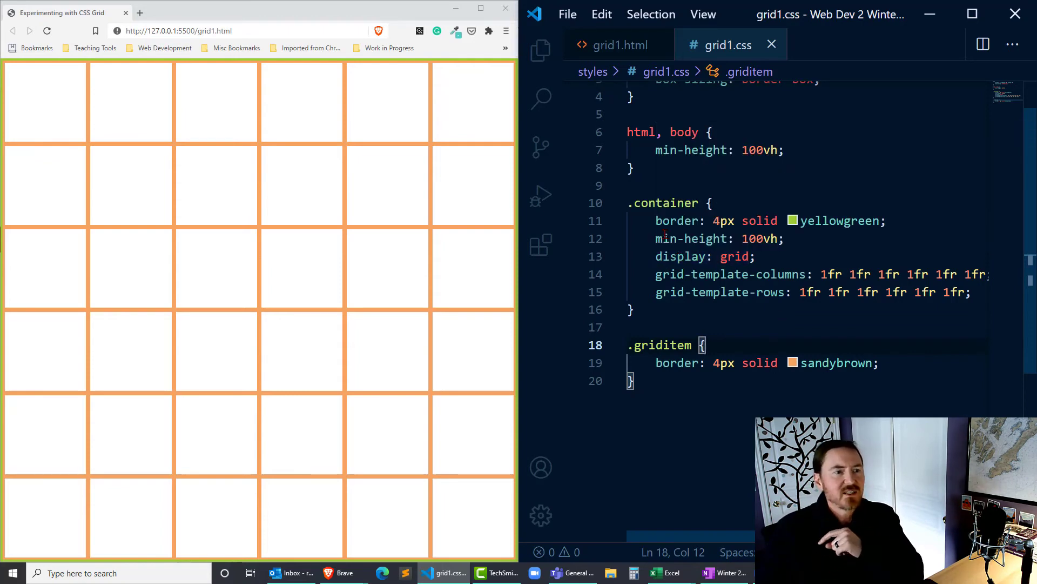
mouse_move(386, 208)
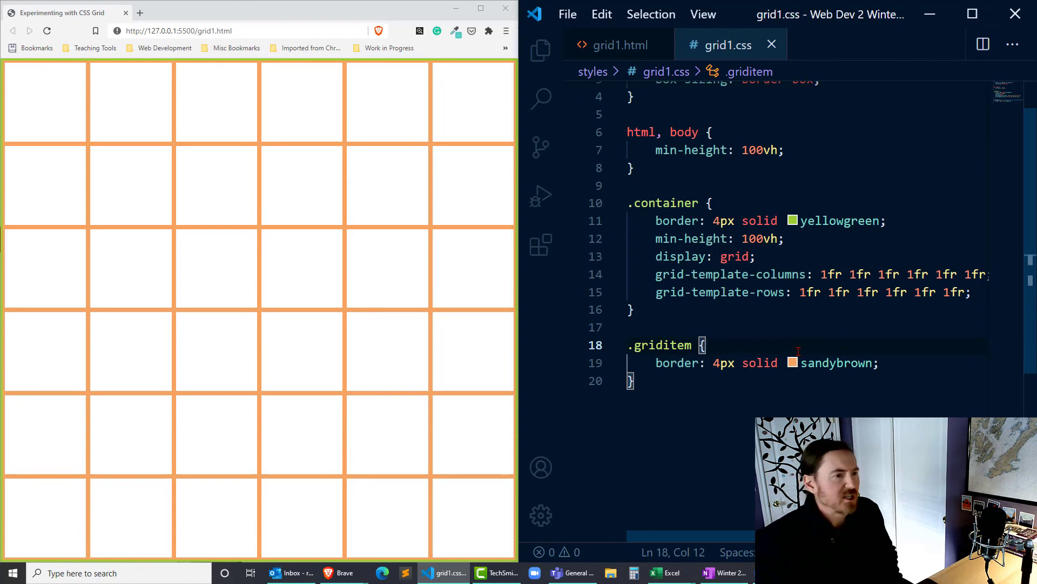
mouse_move(607, 349)
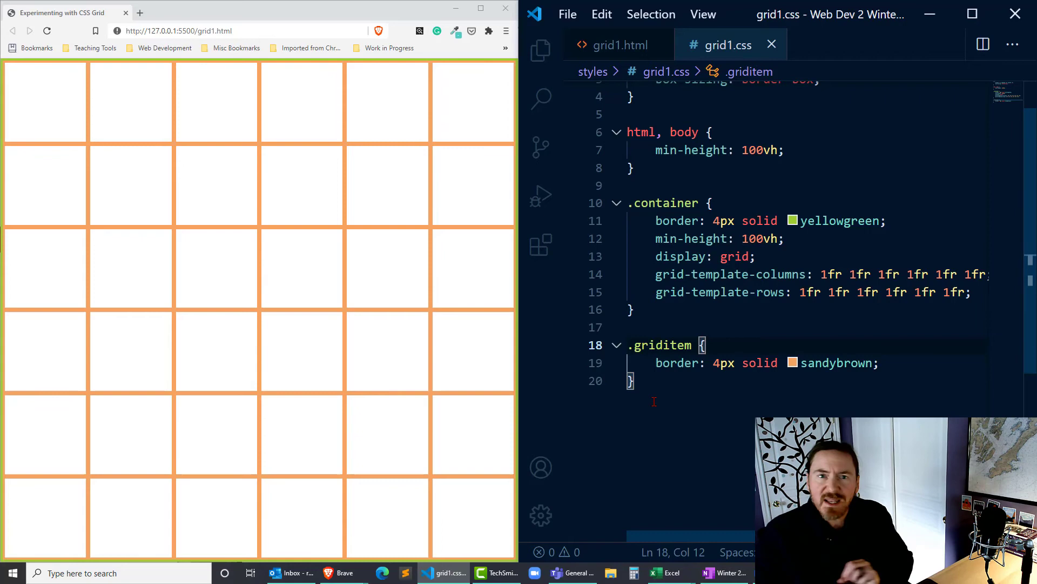
Step: Add column-gap: 8px and row-gap: 8px to the .container rule
click(970, 292)
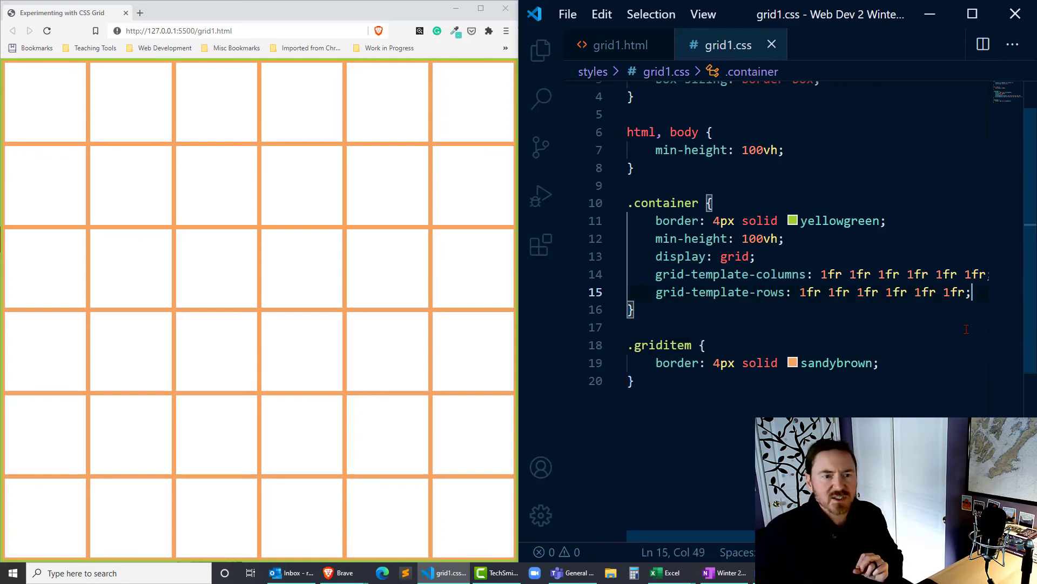
key(Enter)
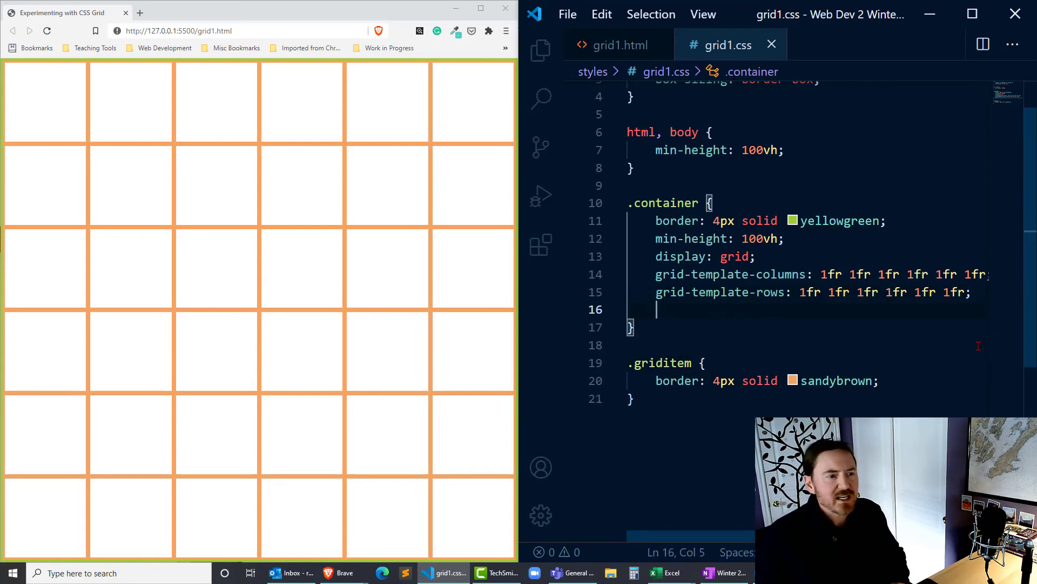
text(column-gap: ;)
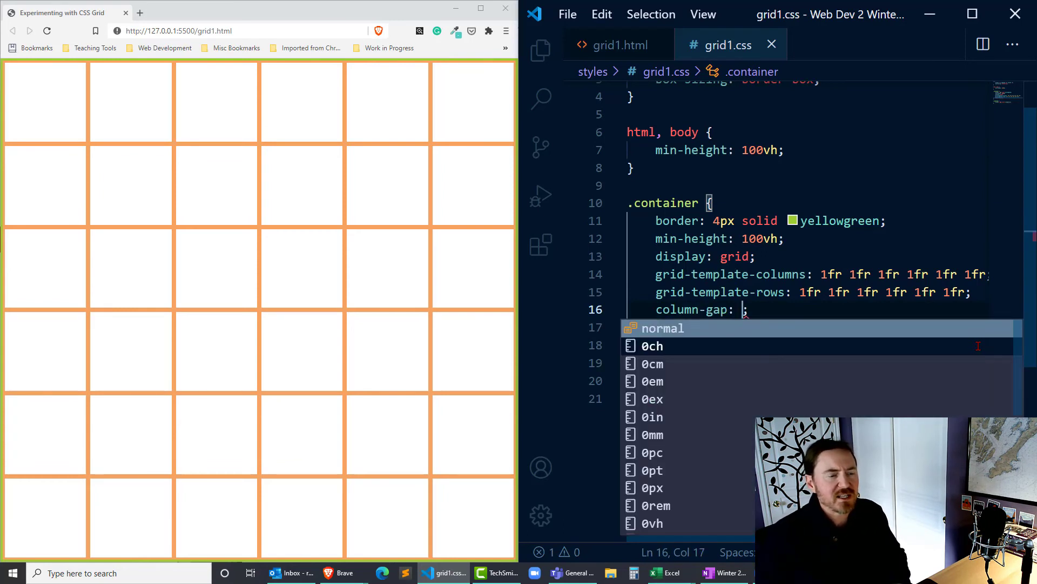
text(8px)
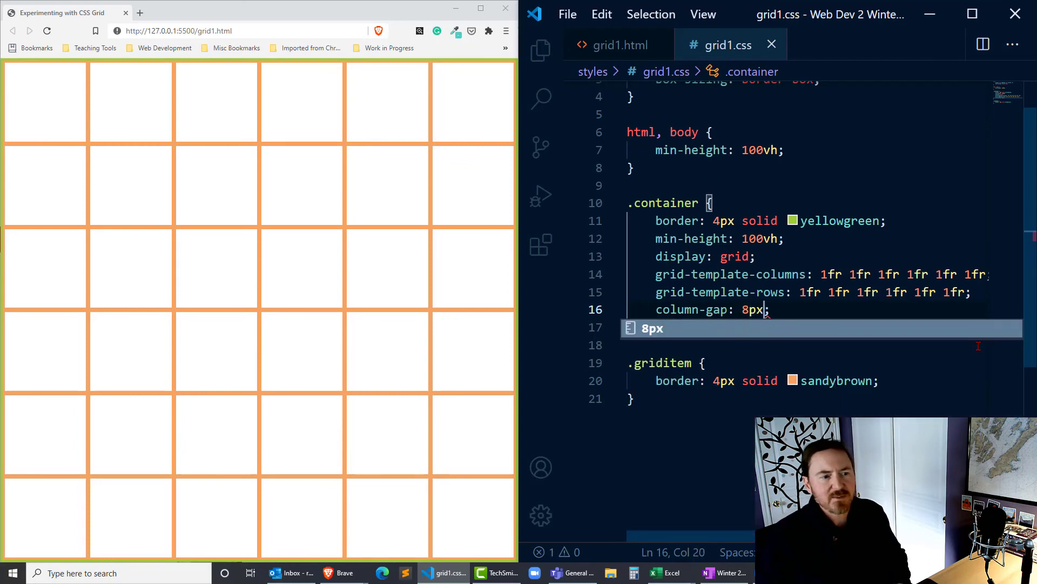
key(Enter)
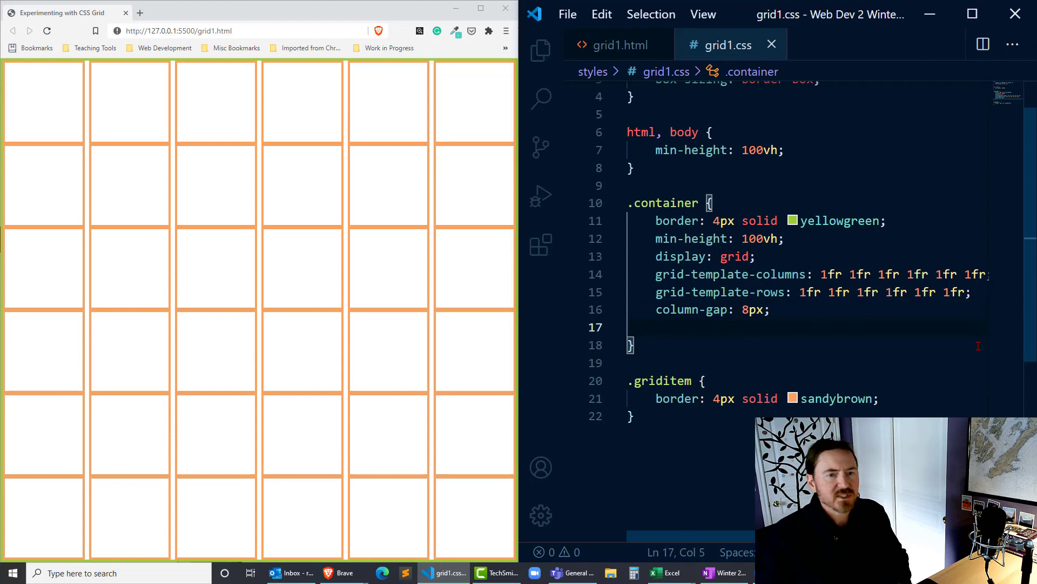
text(row-gap:)
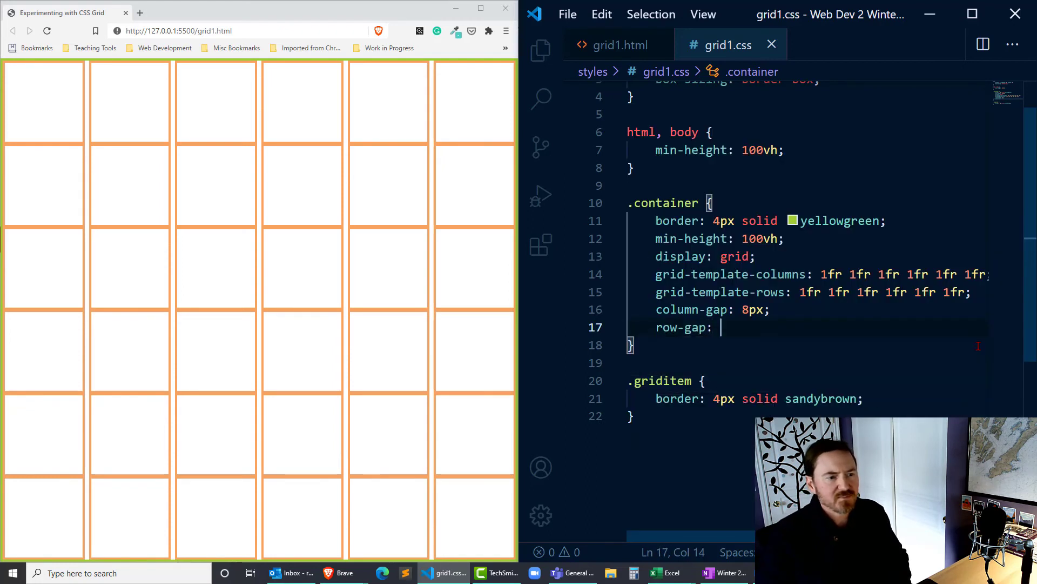
text(8px;)
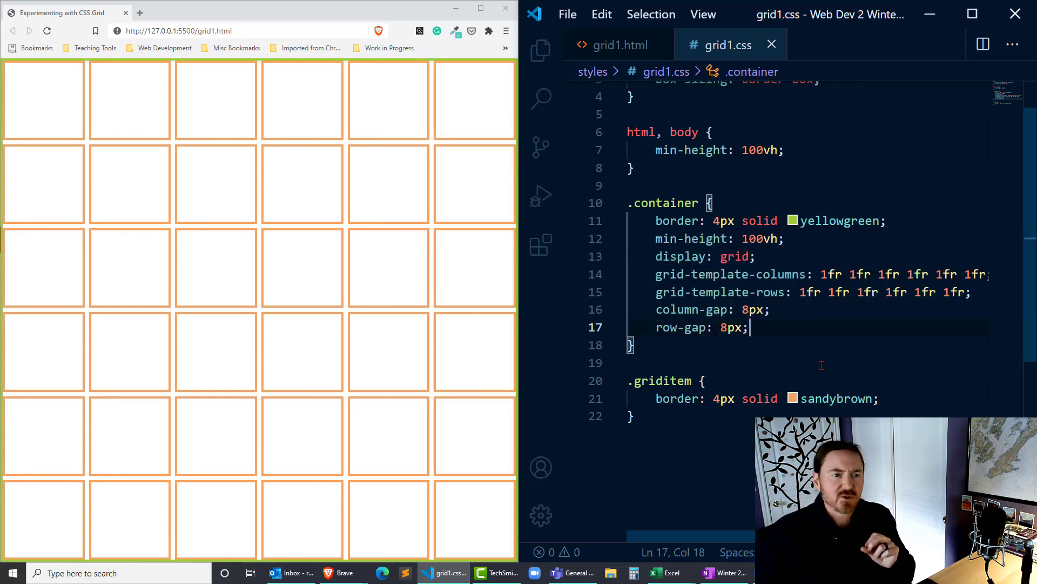
mouse_move(879, 303)
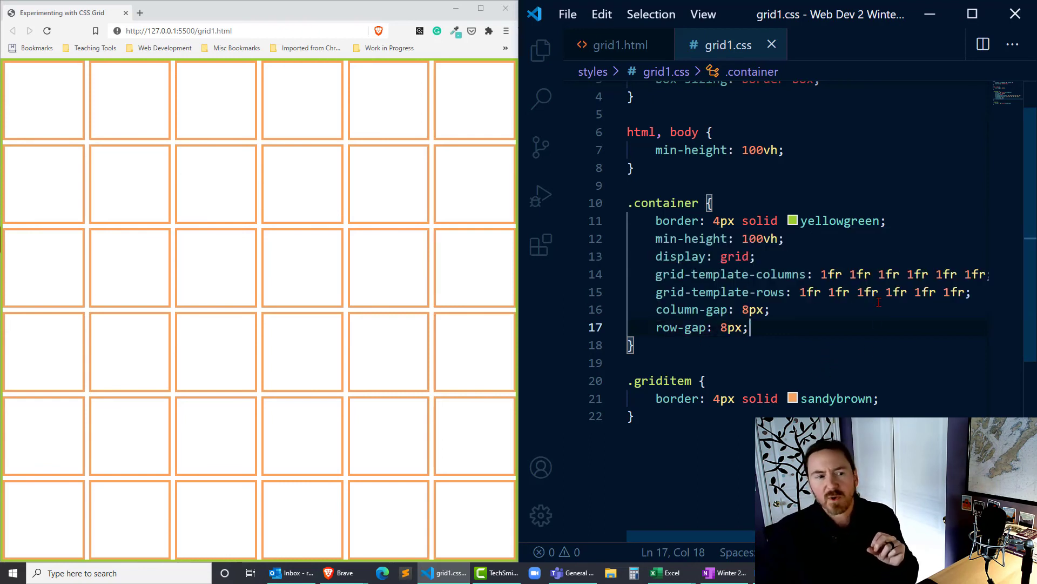
Step: Change the second column track to 2fr and the third row track to 3fr
click(851, 292)
text(2)
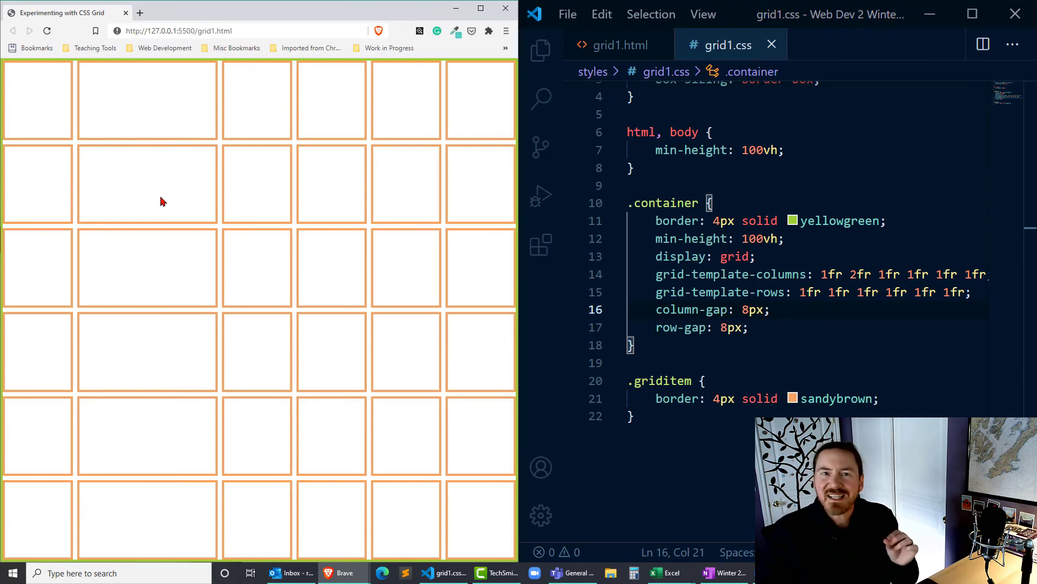
mouse_move(141, 158)
text(3)
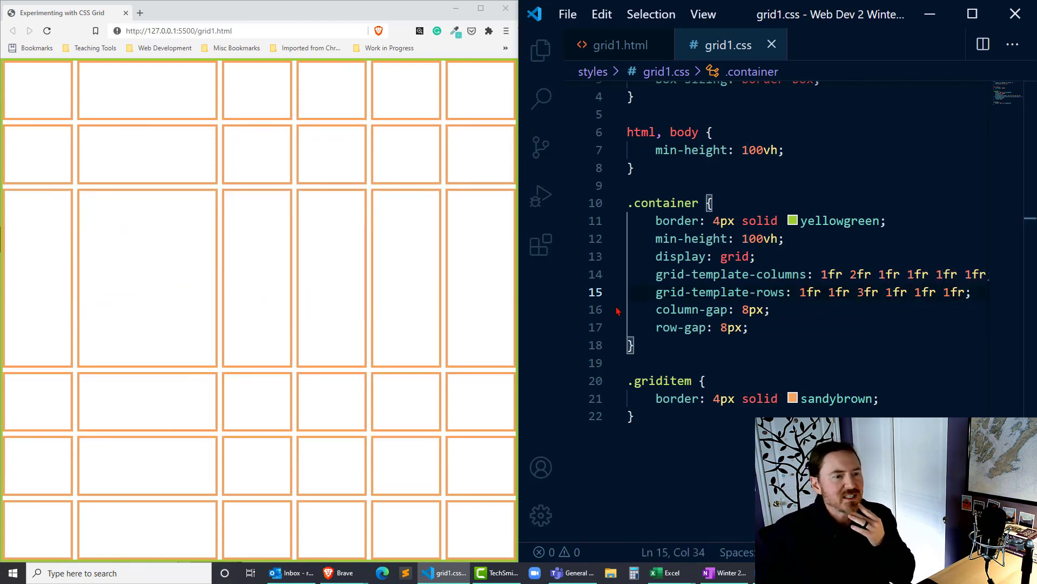
click(776, 309)
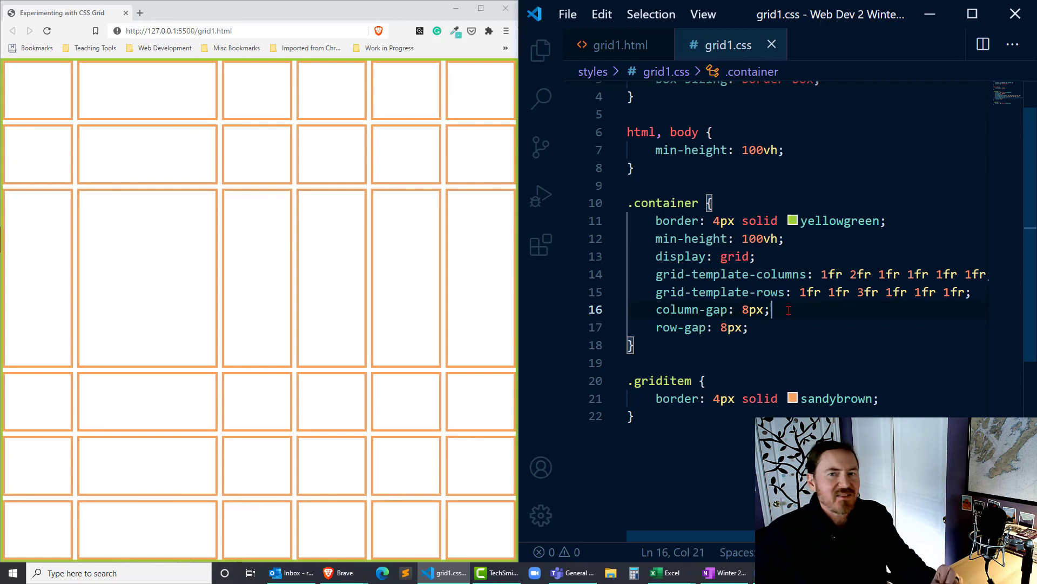
mouse_move(269, 316)
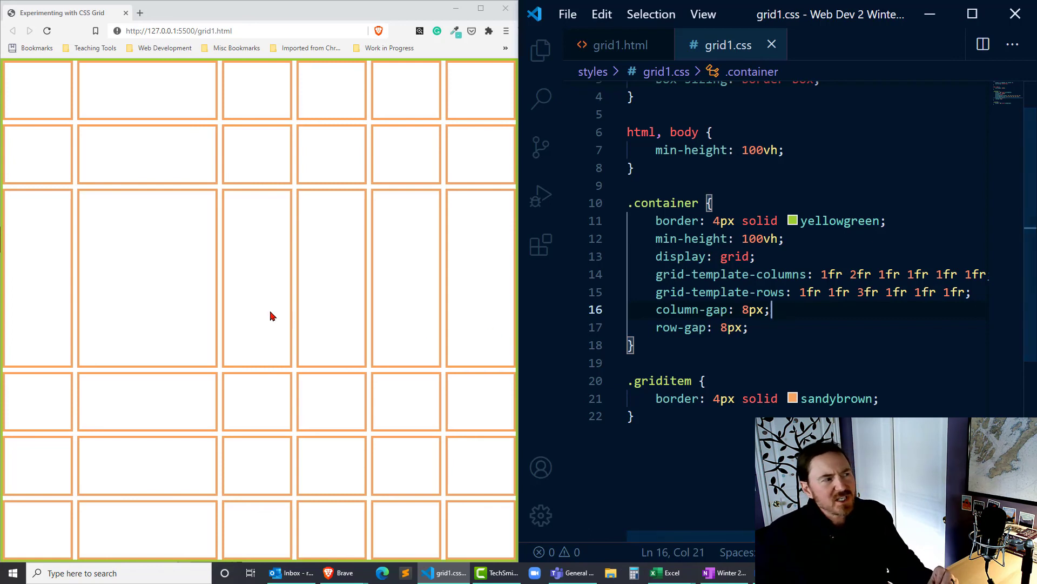
mouse_move(178, 302)
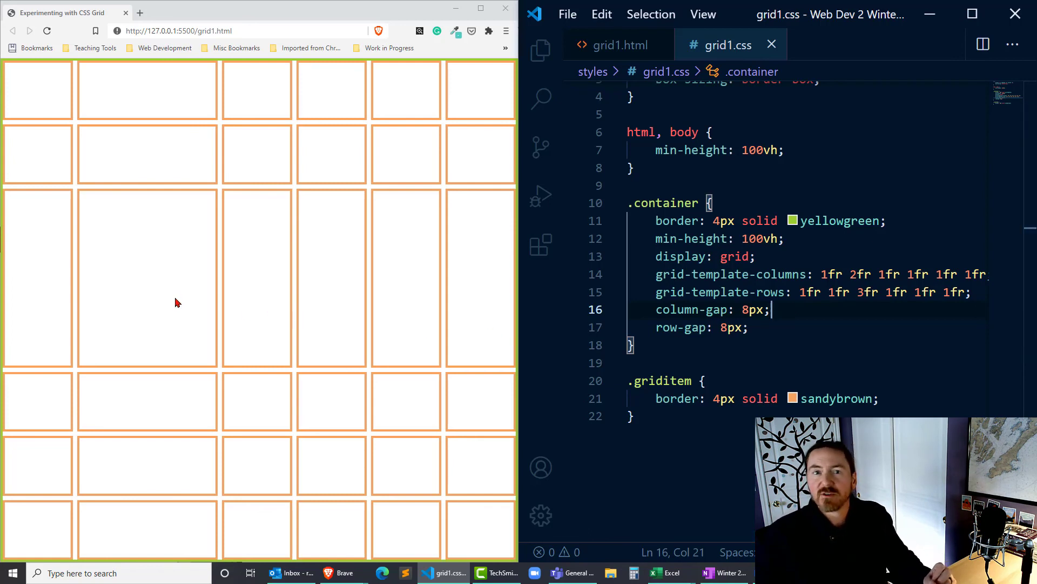
mouse_move(190, 321)
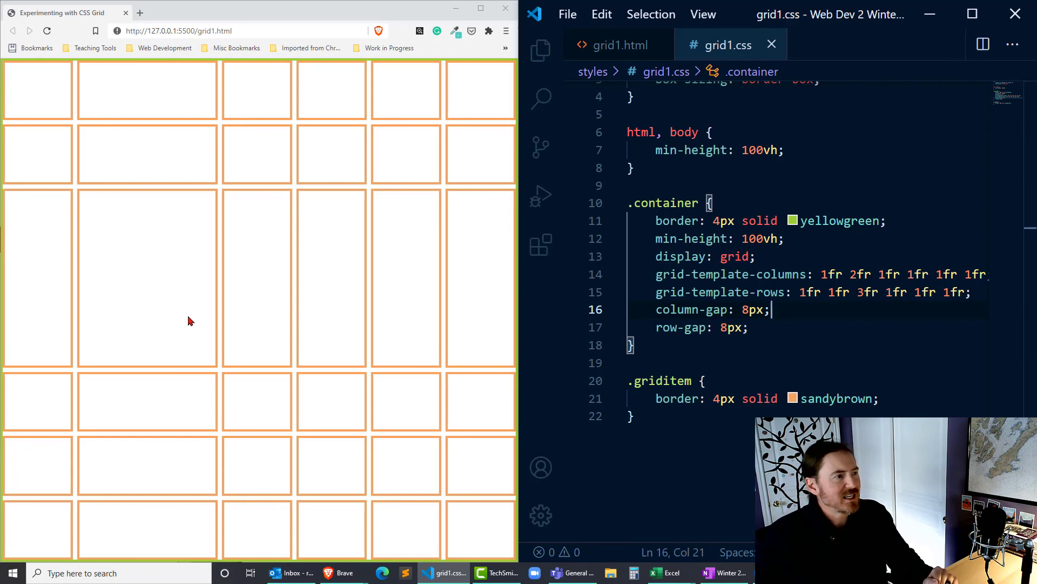